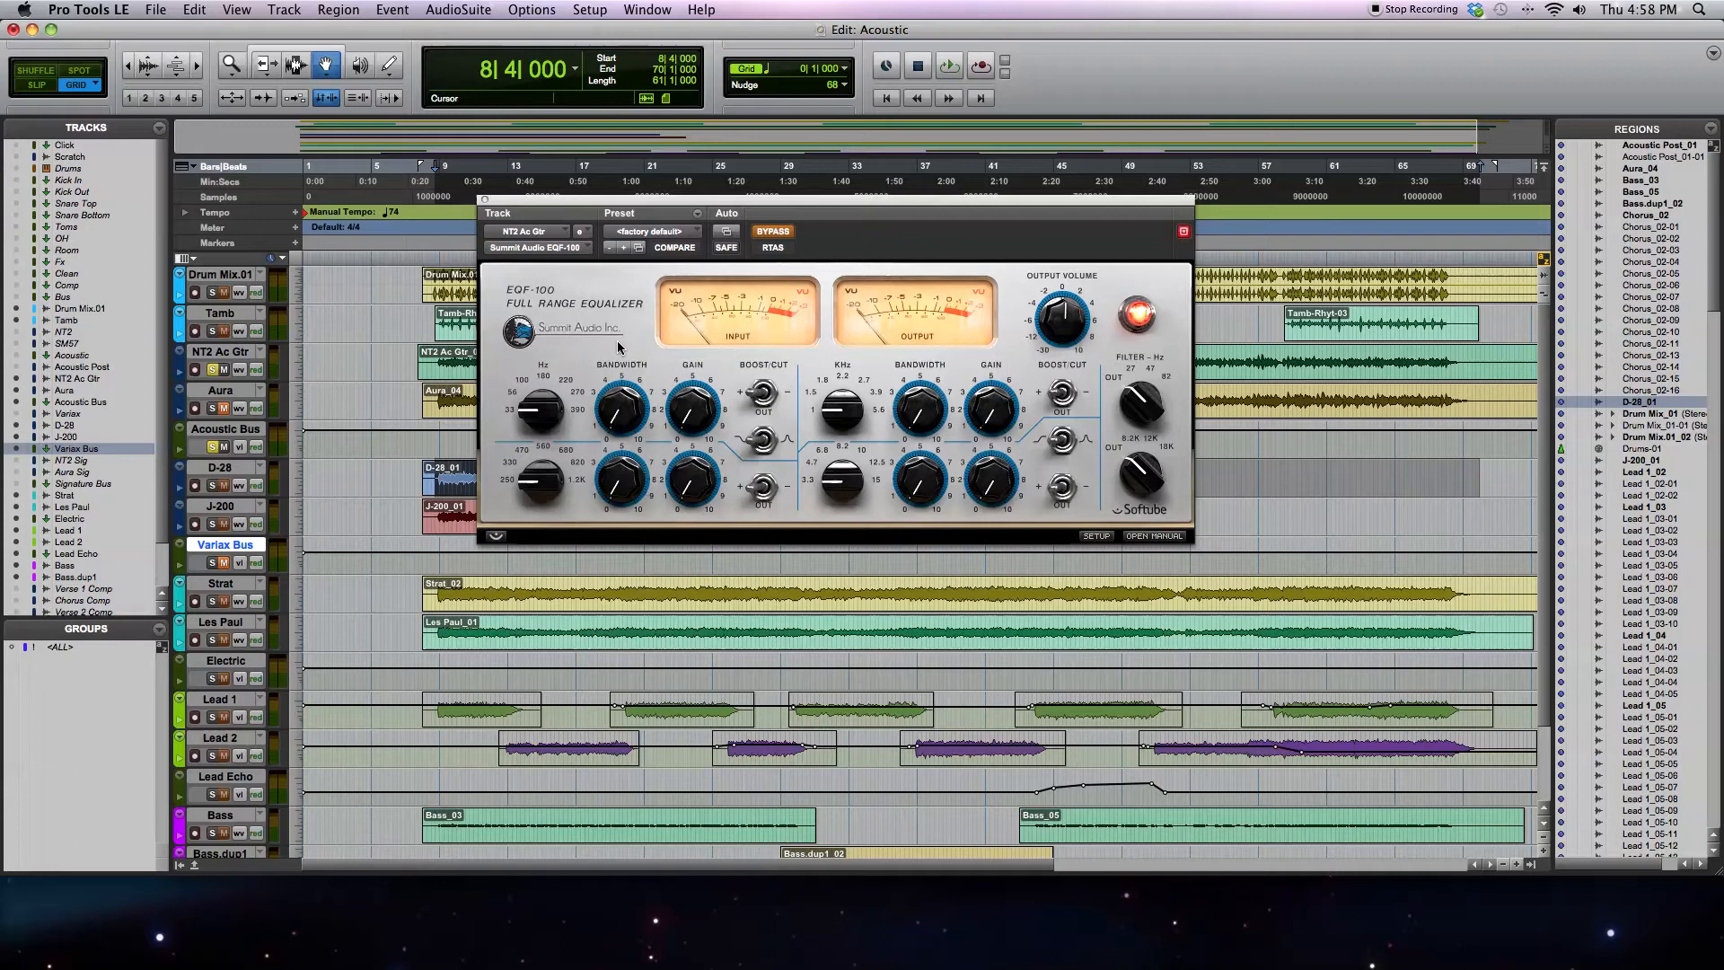
mouse_move(629, 375)
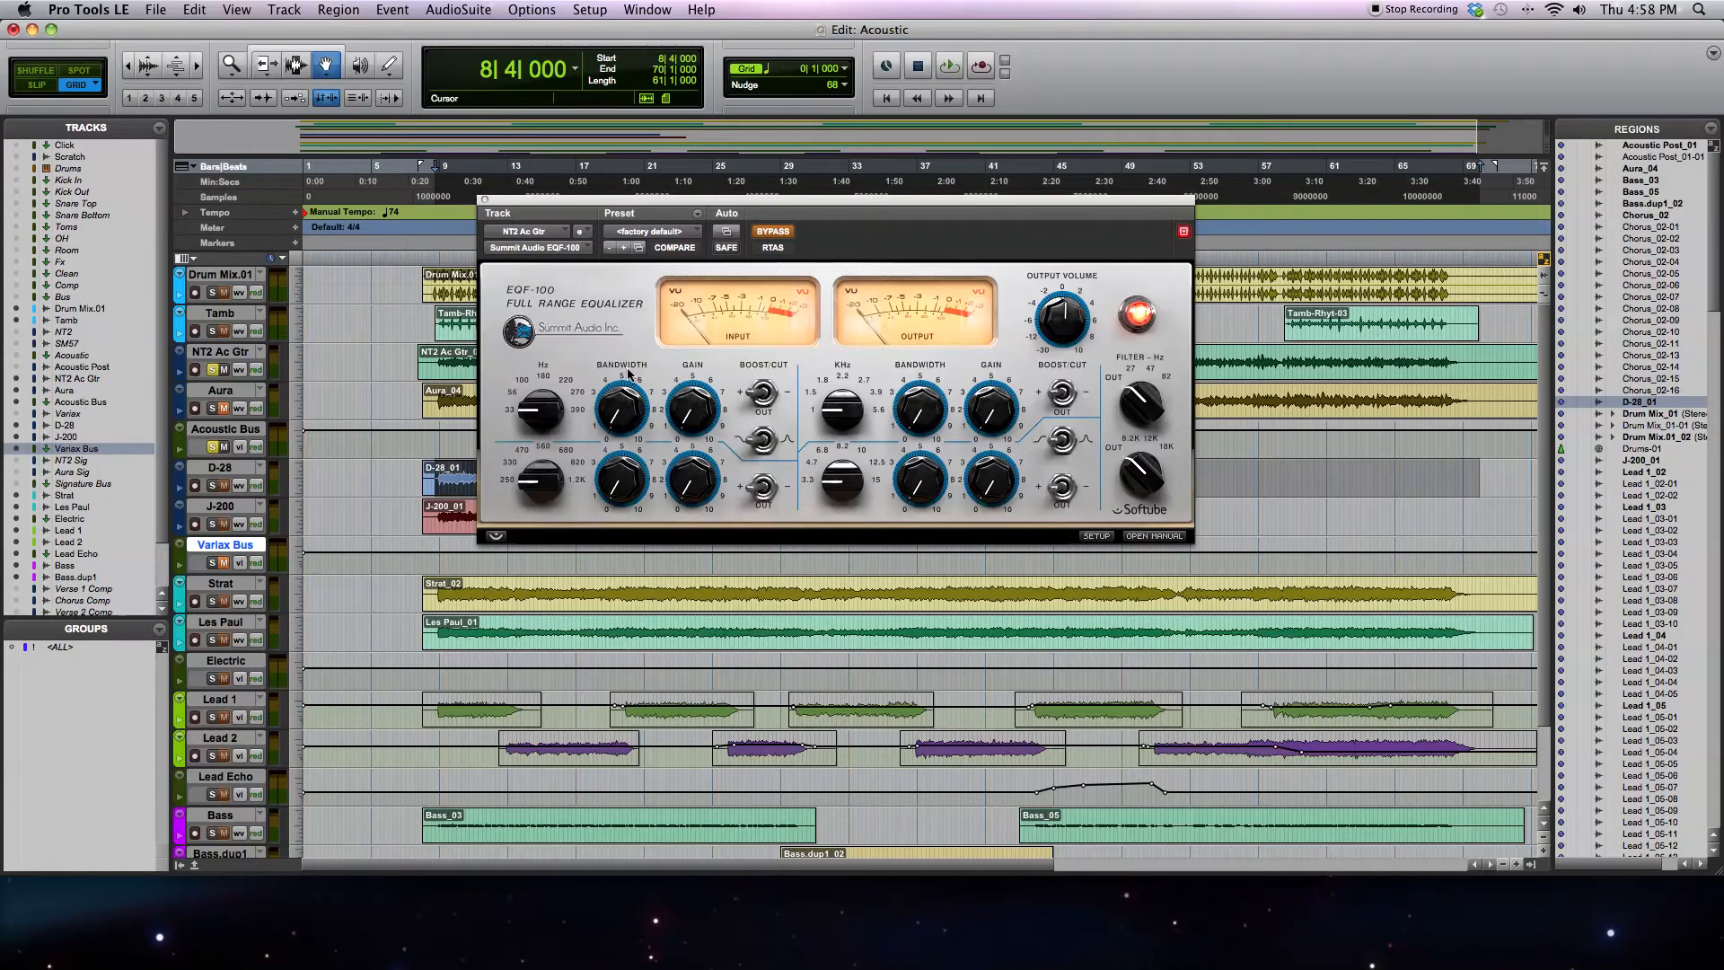
mouse_move(777, 462)
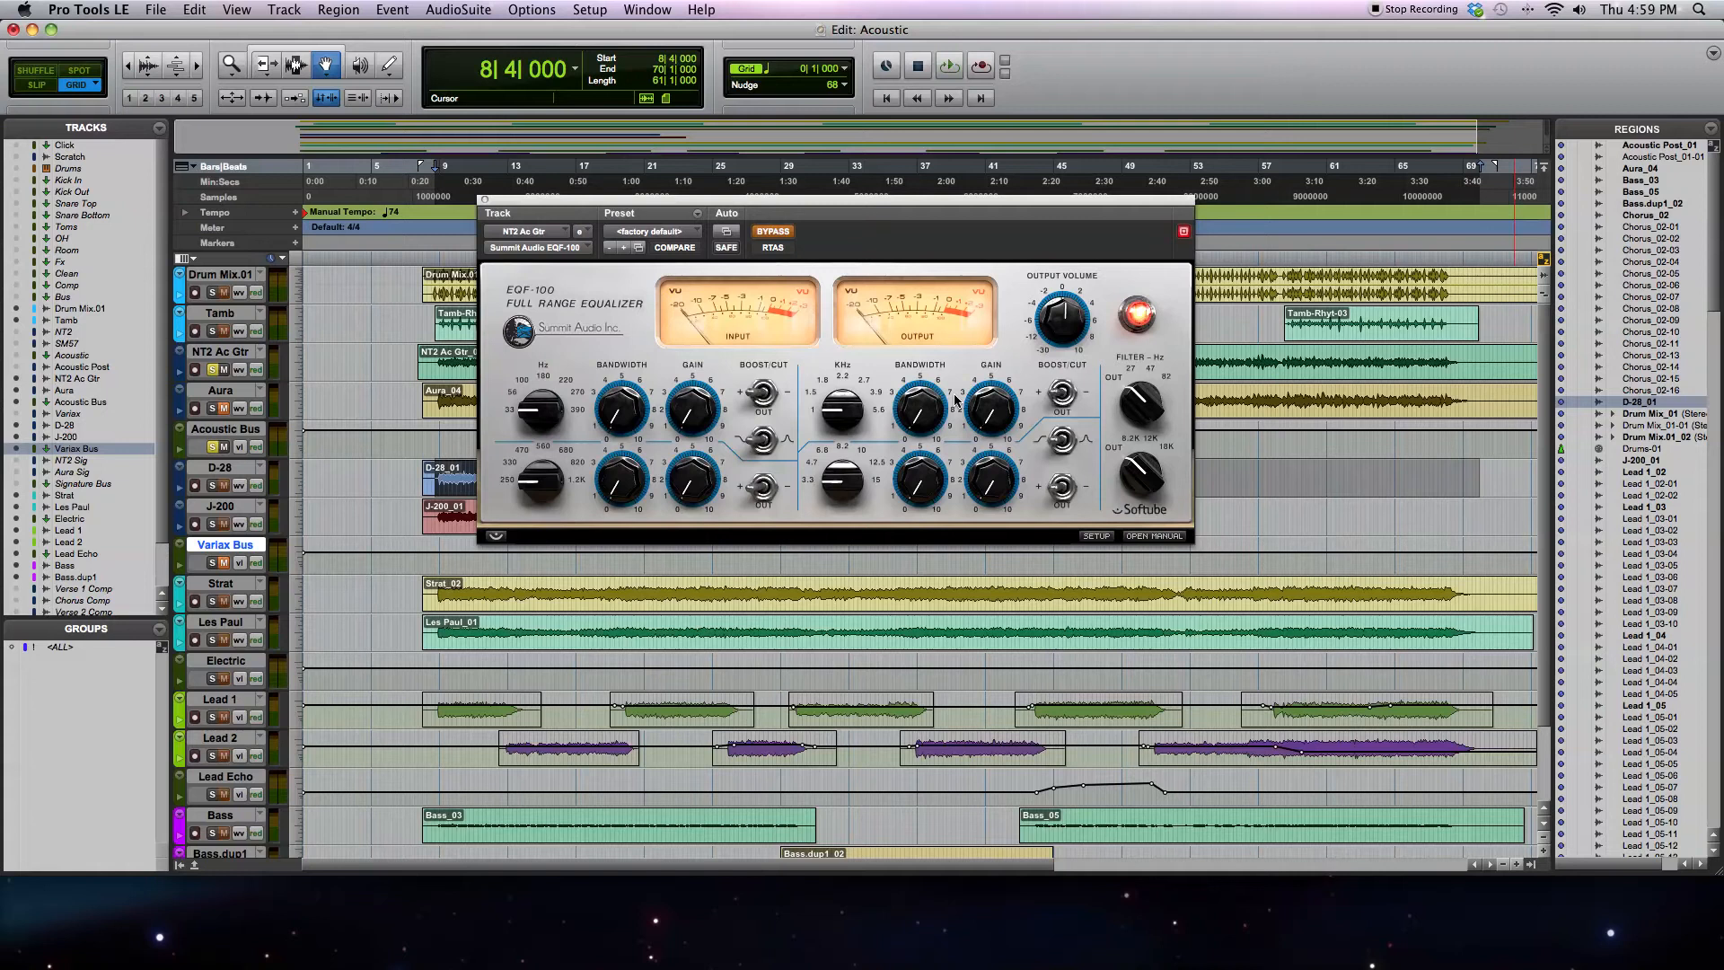
- Disengage the EQF-100's bypass so it processes the NT2 acoustic guitar track
left_click(772, 232)
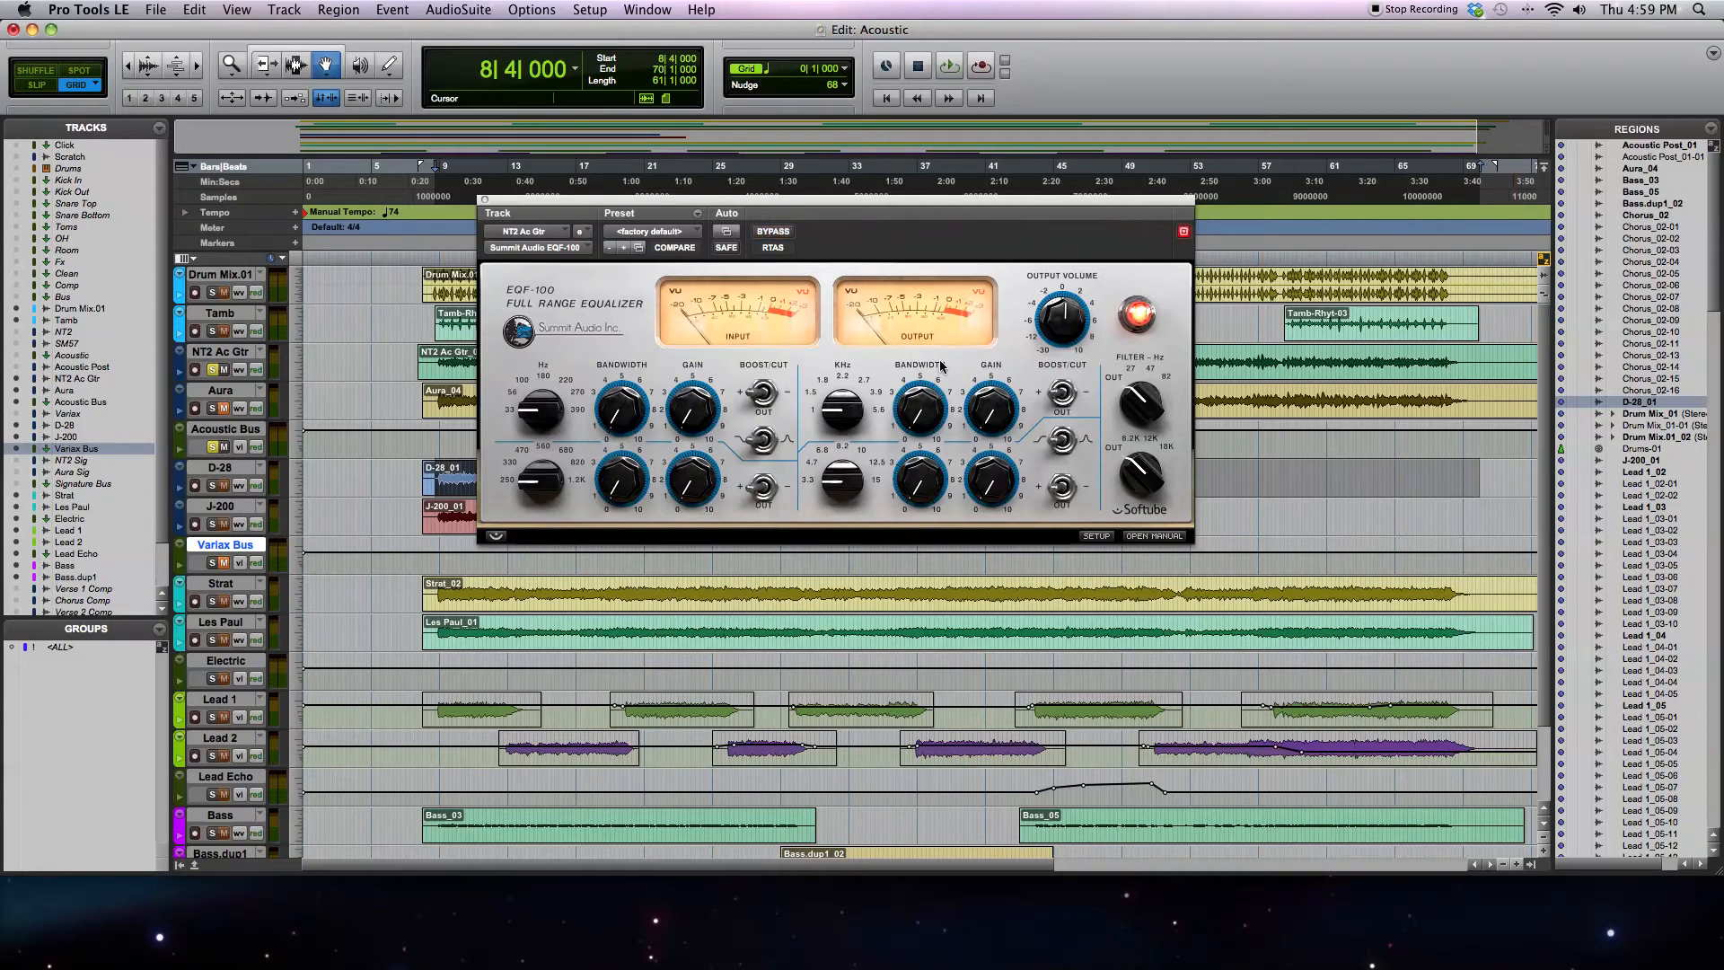
mouse_move(907, 332)
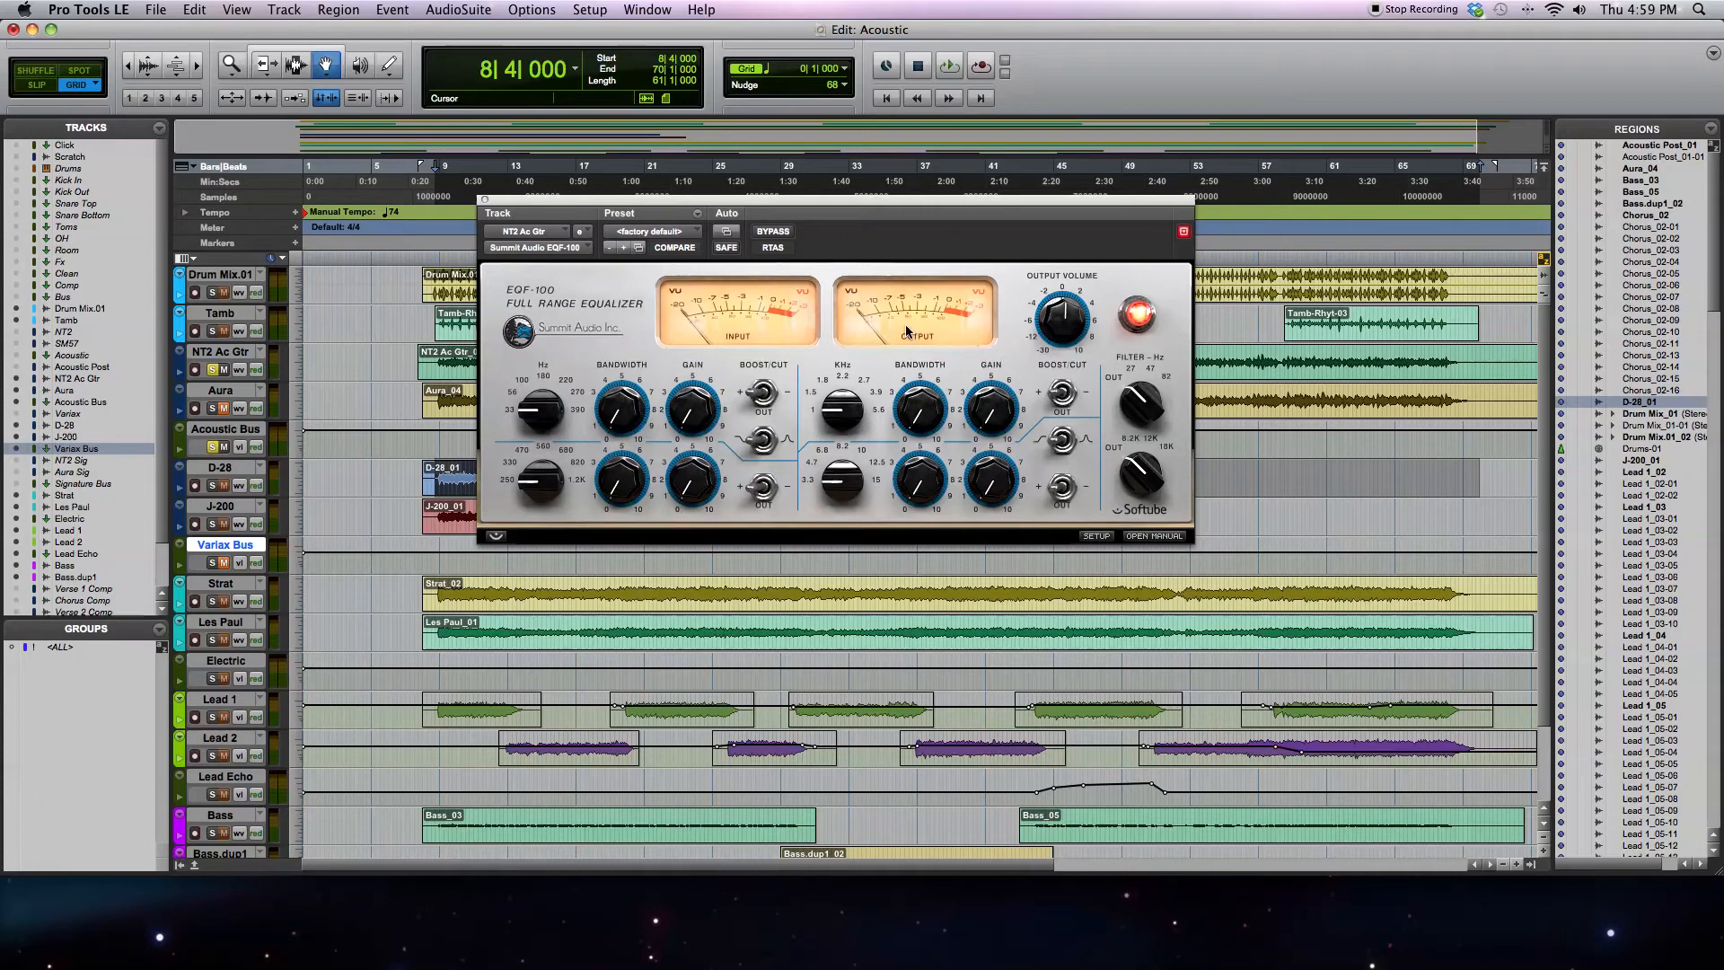
mouse_move(846, 375)
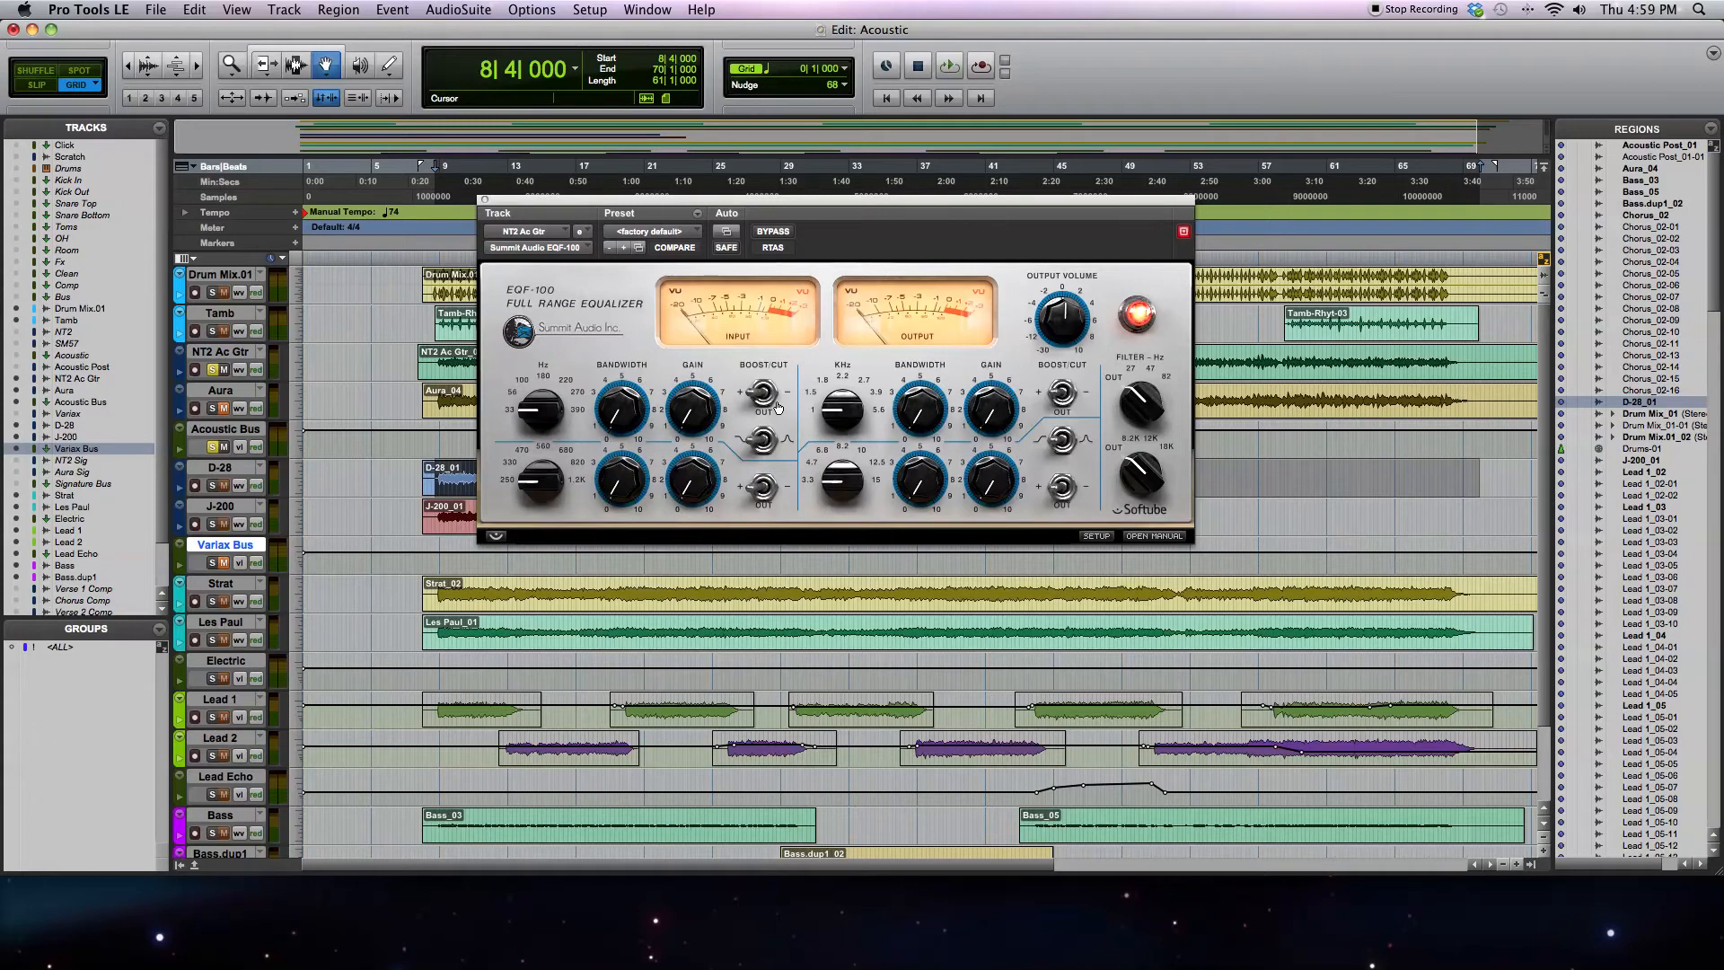
mouse_move(1140, 410)
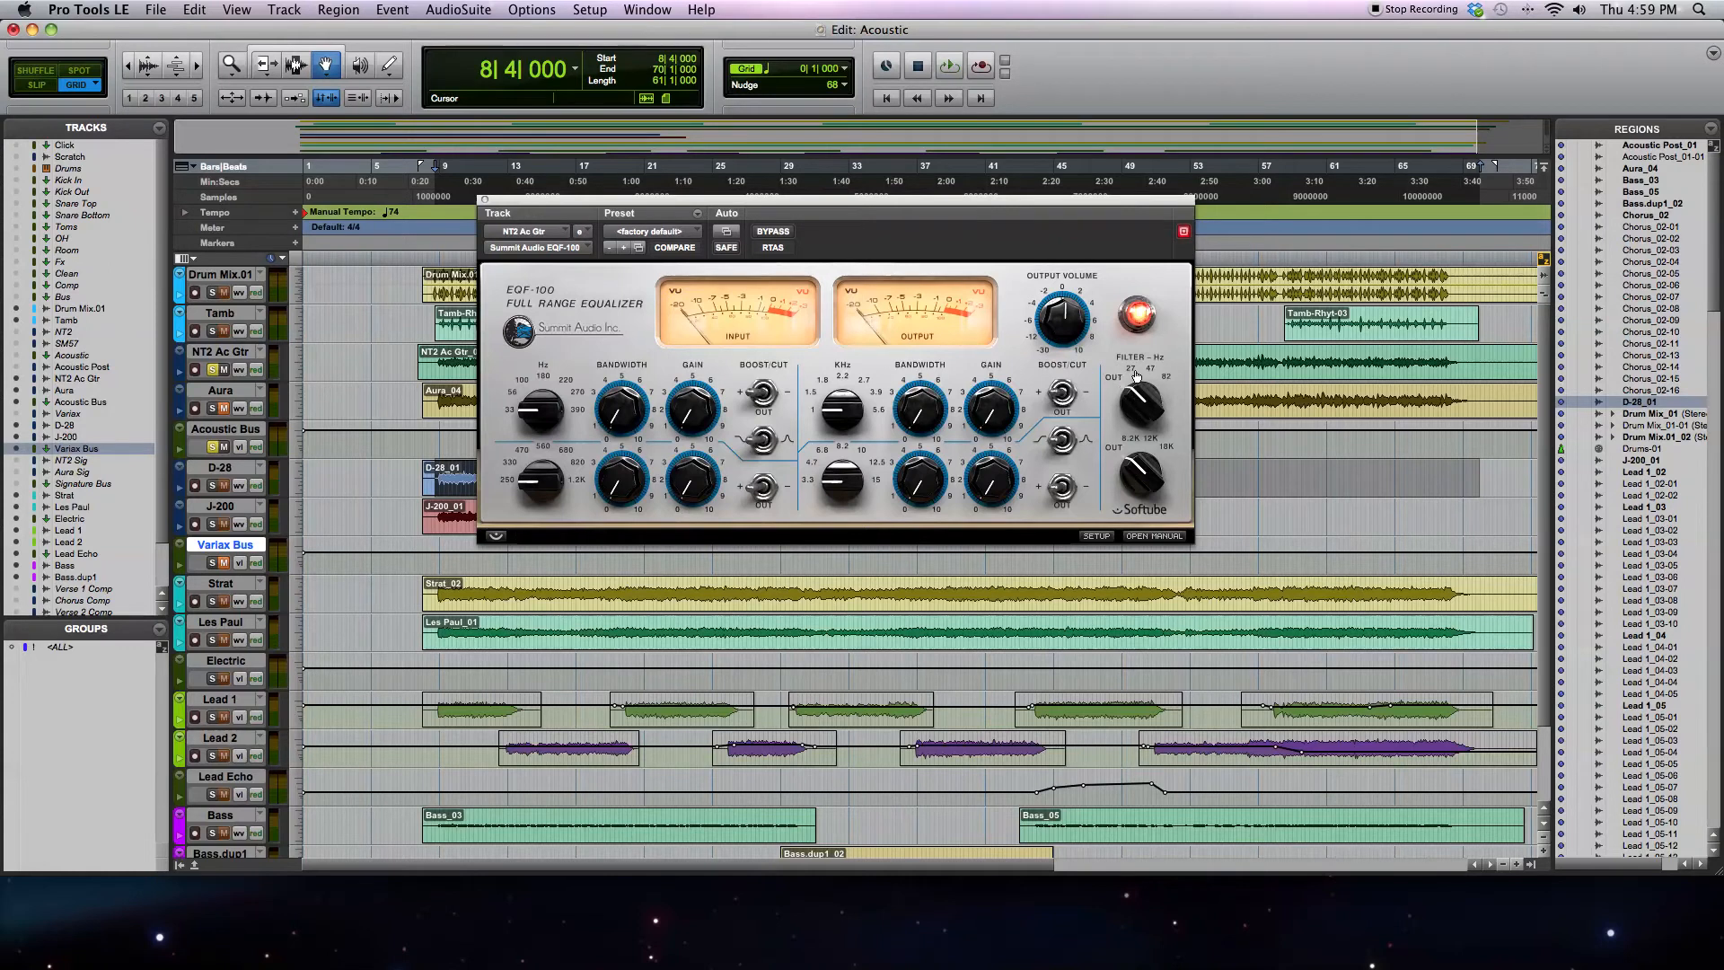
mouse_move(1140, 400)
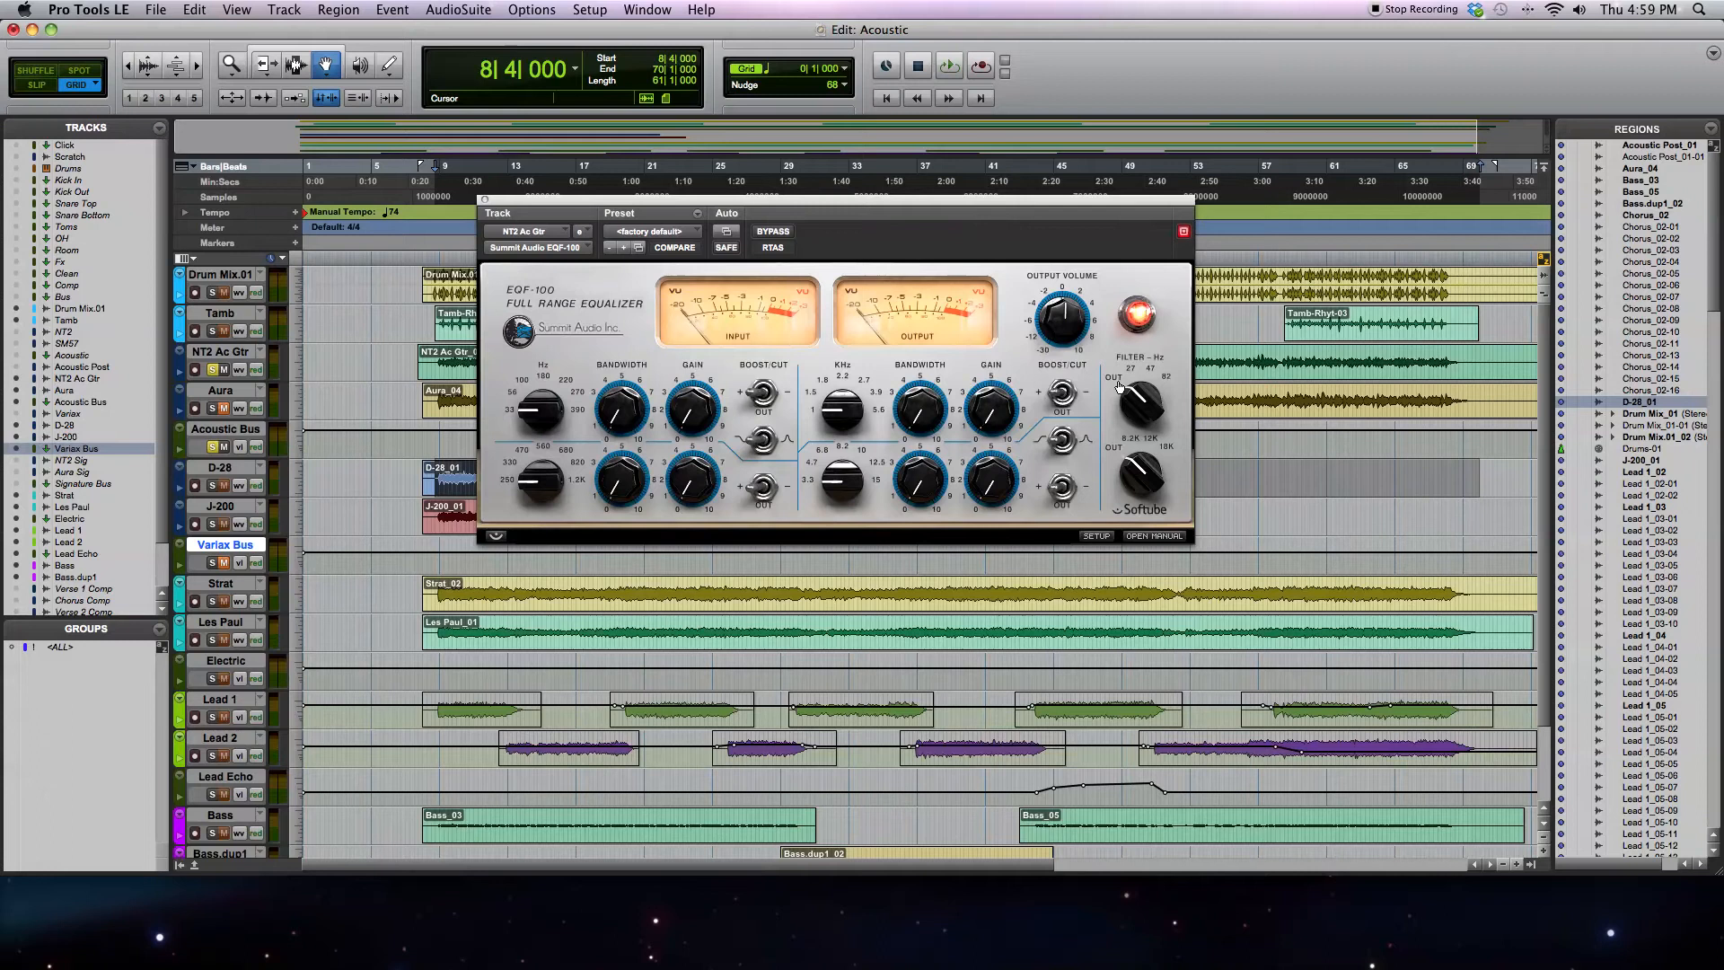
mouse_move(1142, 407)
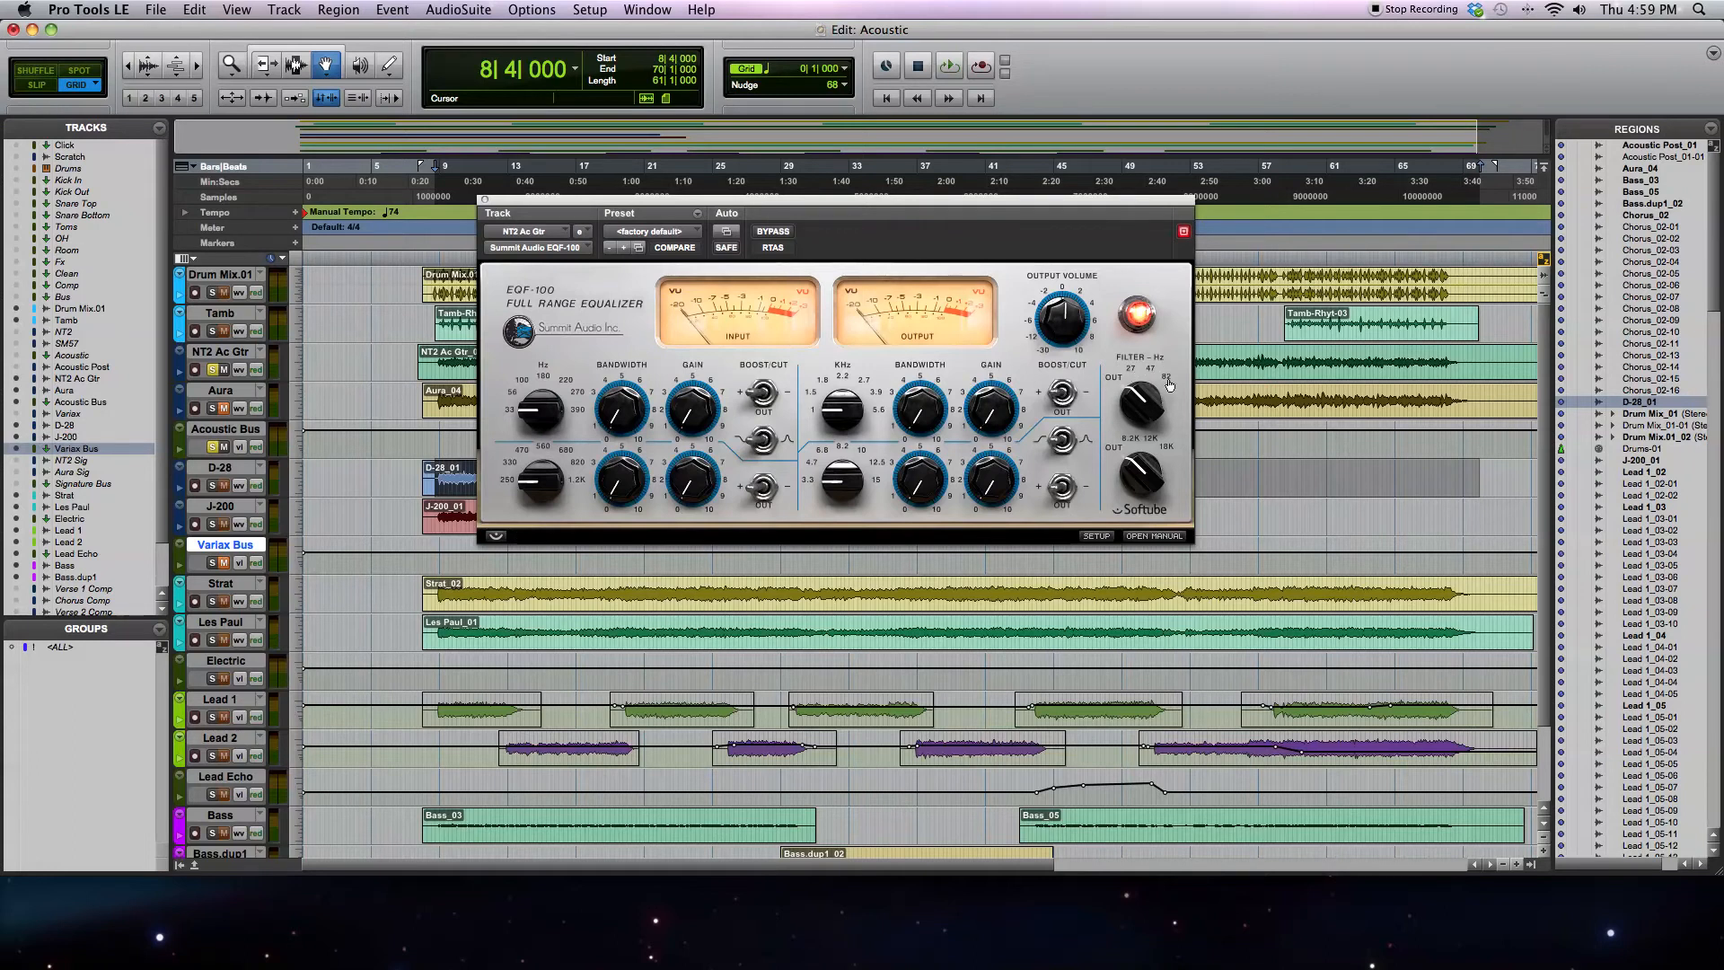
mouse_move(1140, 395)
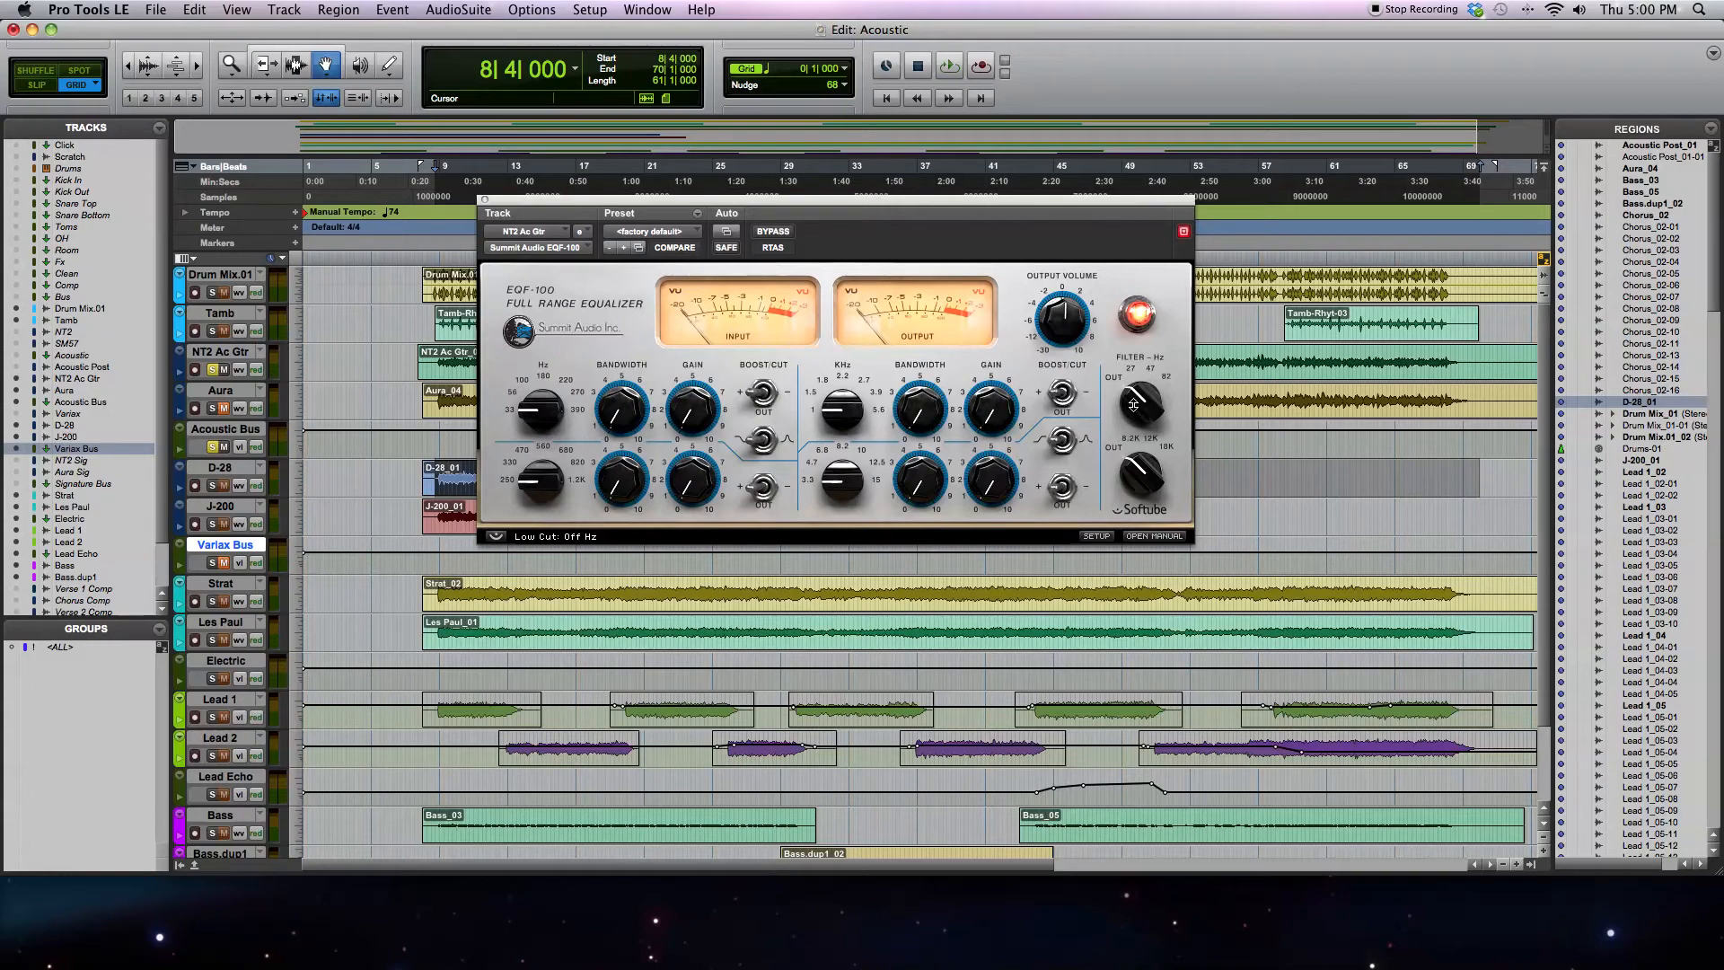
left_click(947, 67)
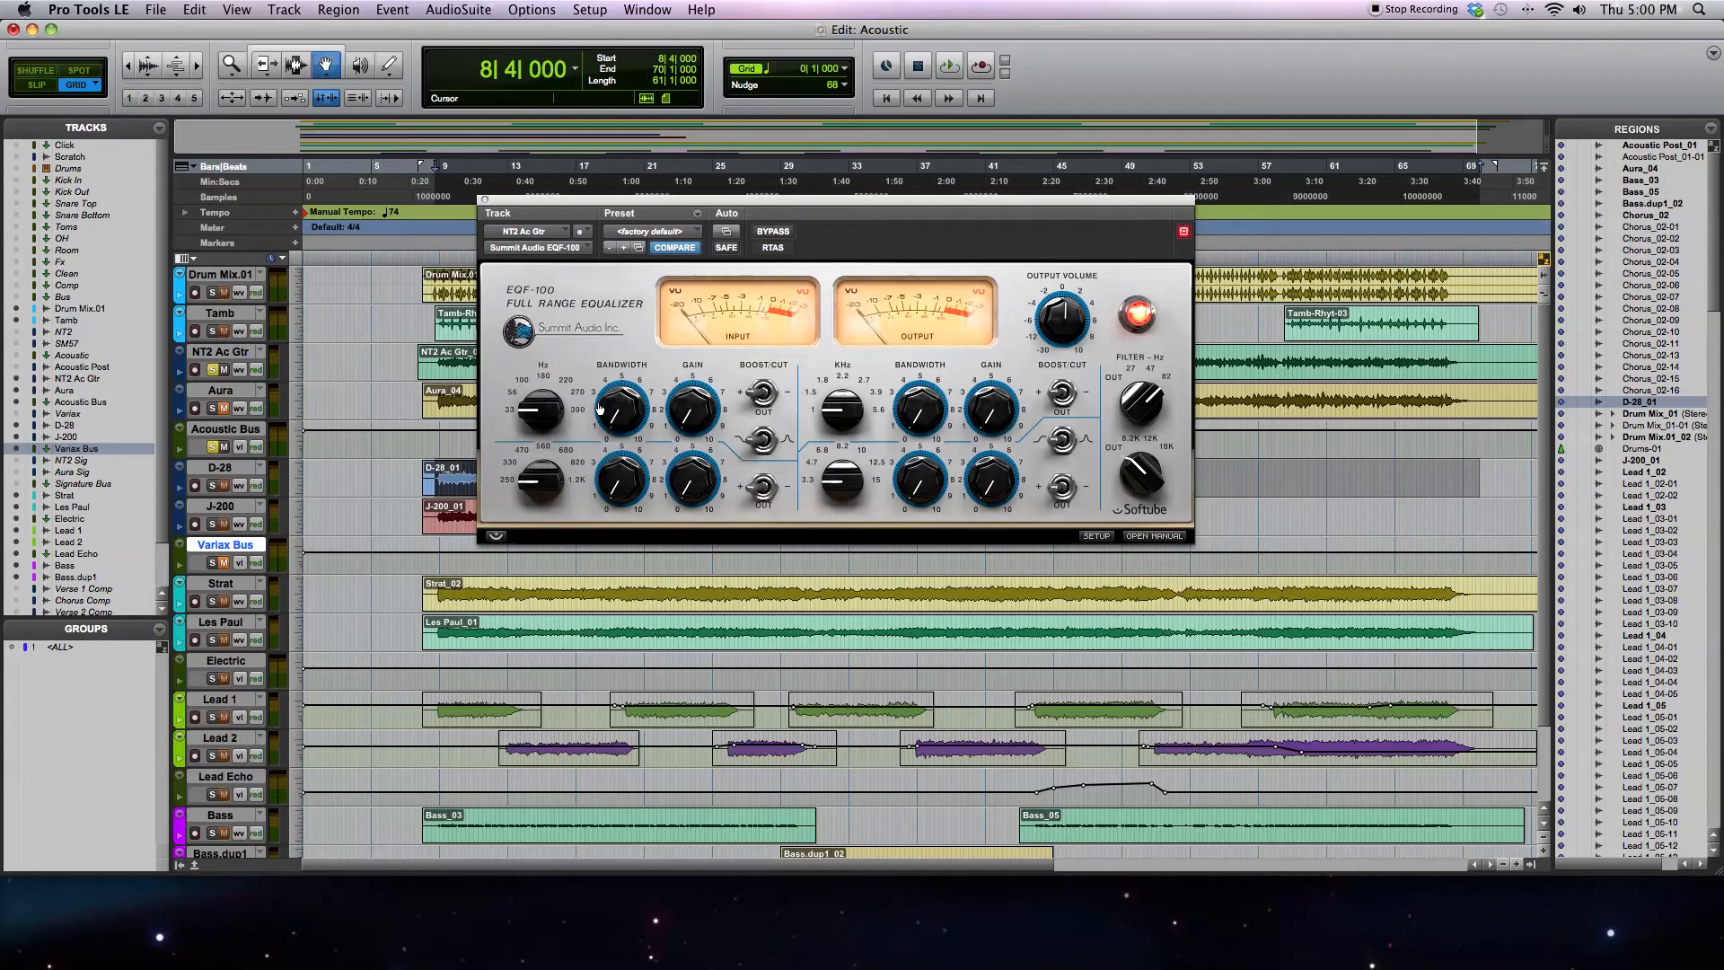
mouse_move(743, 452)
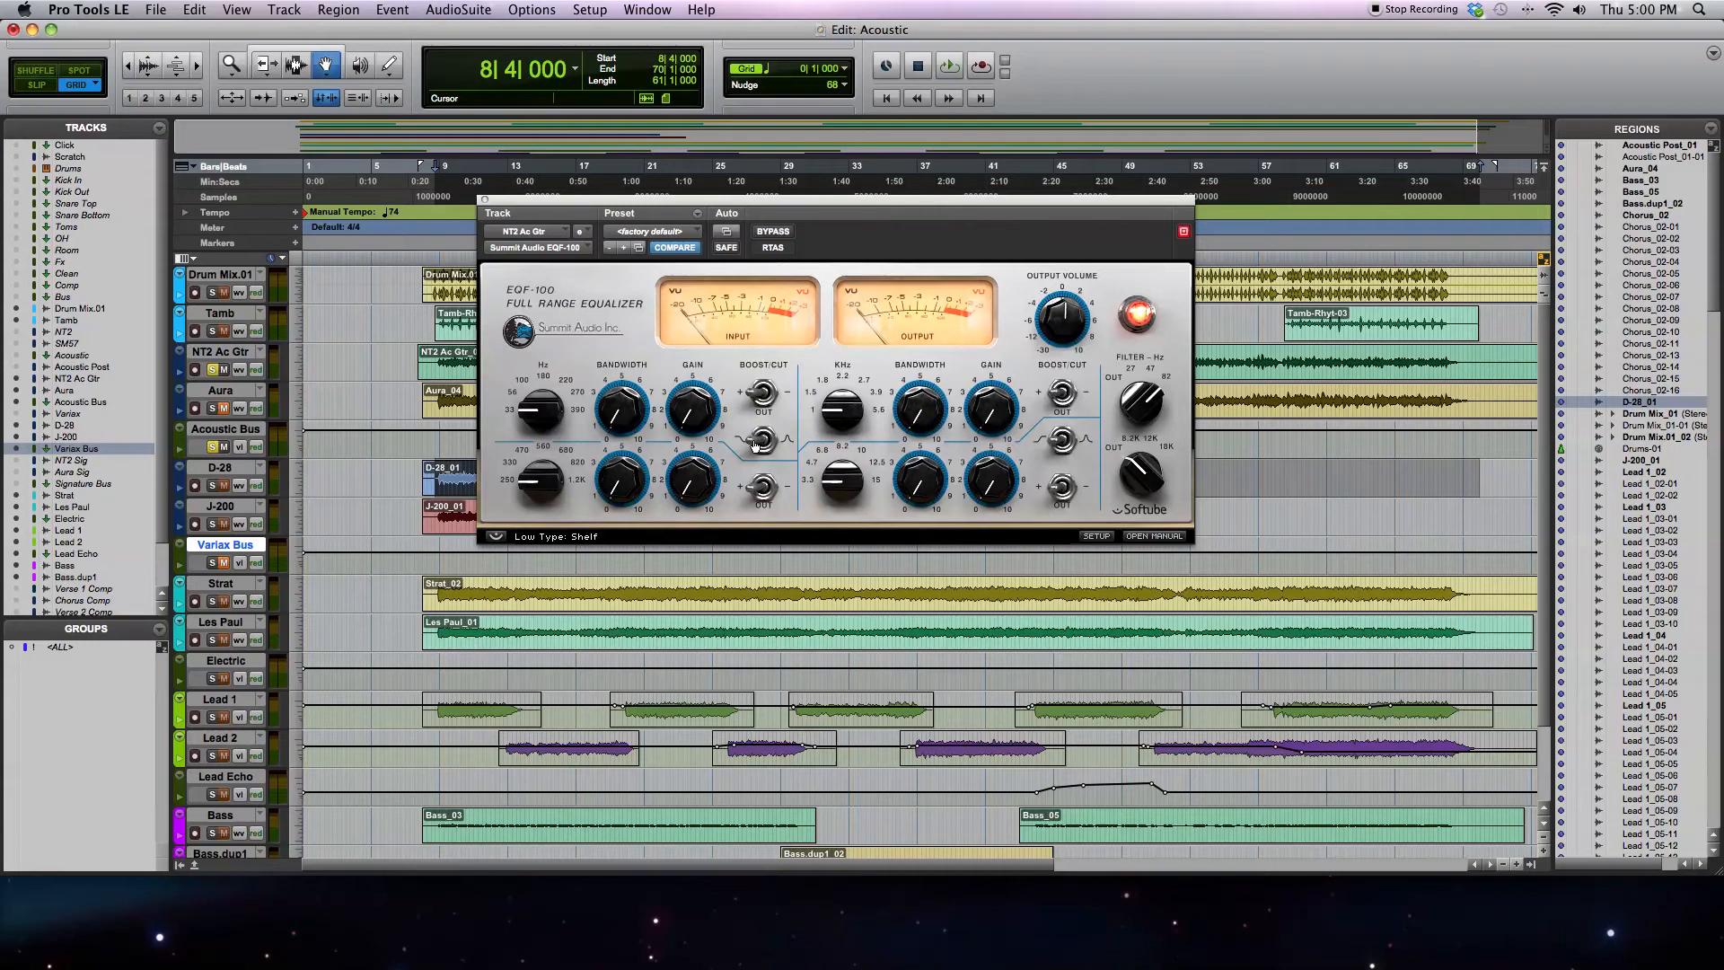
mouse_move(690, 413)
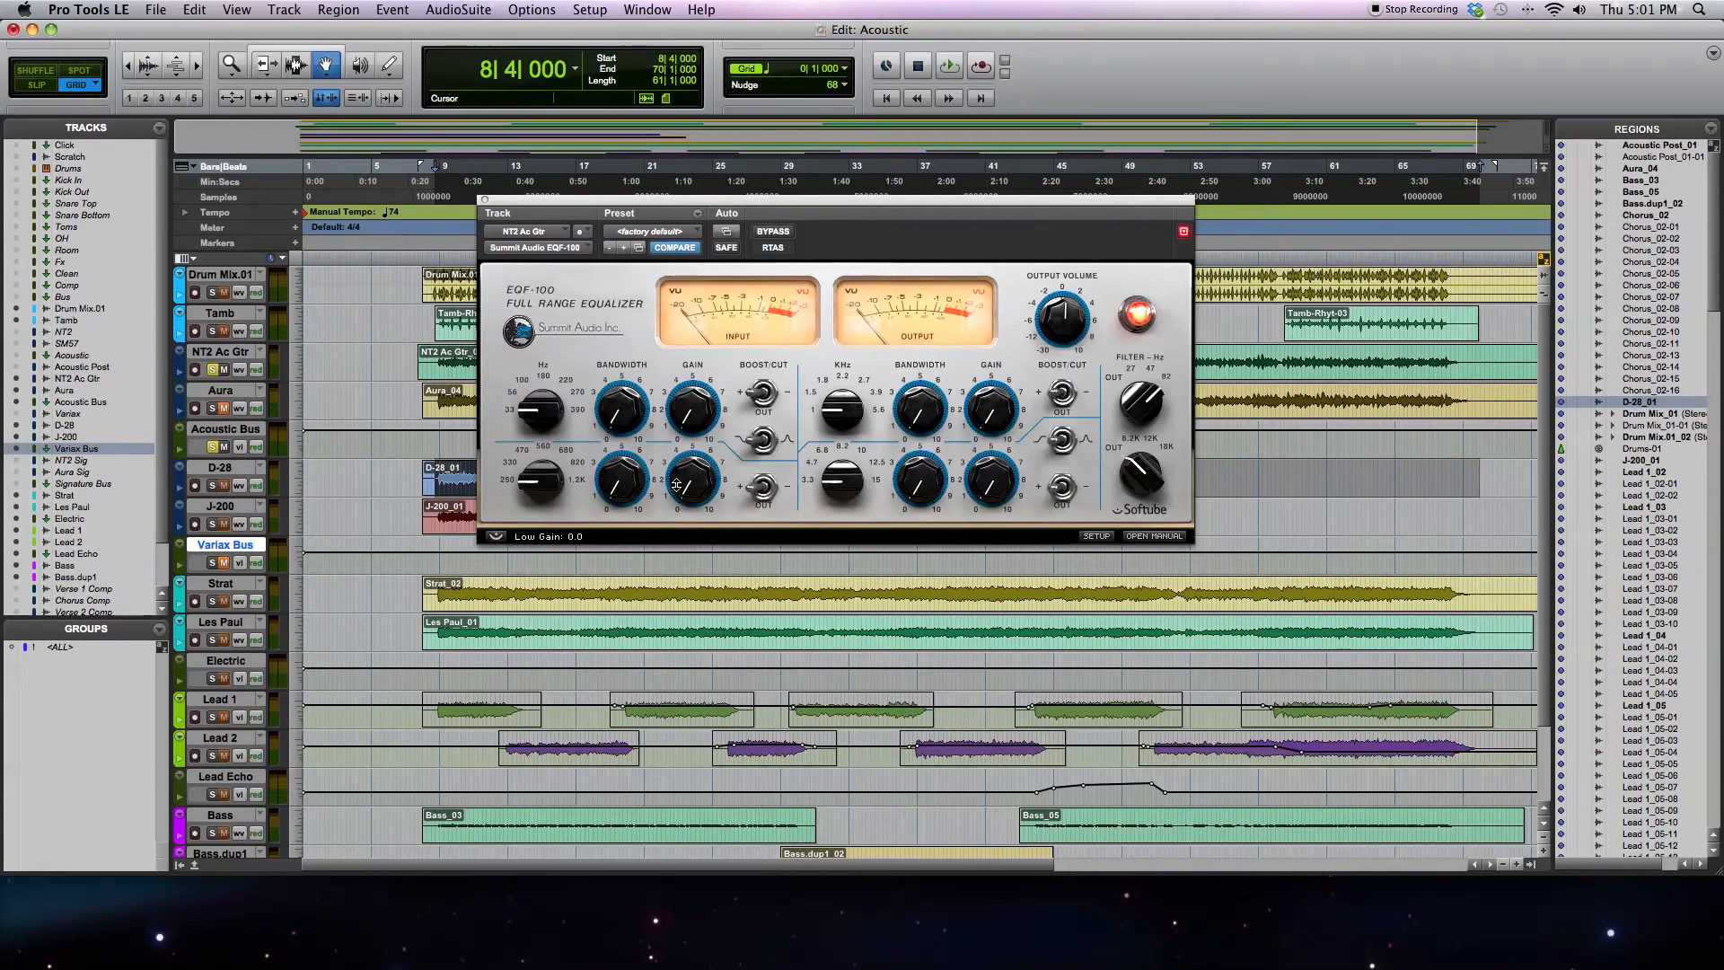
mouse_move(783, 400)
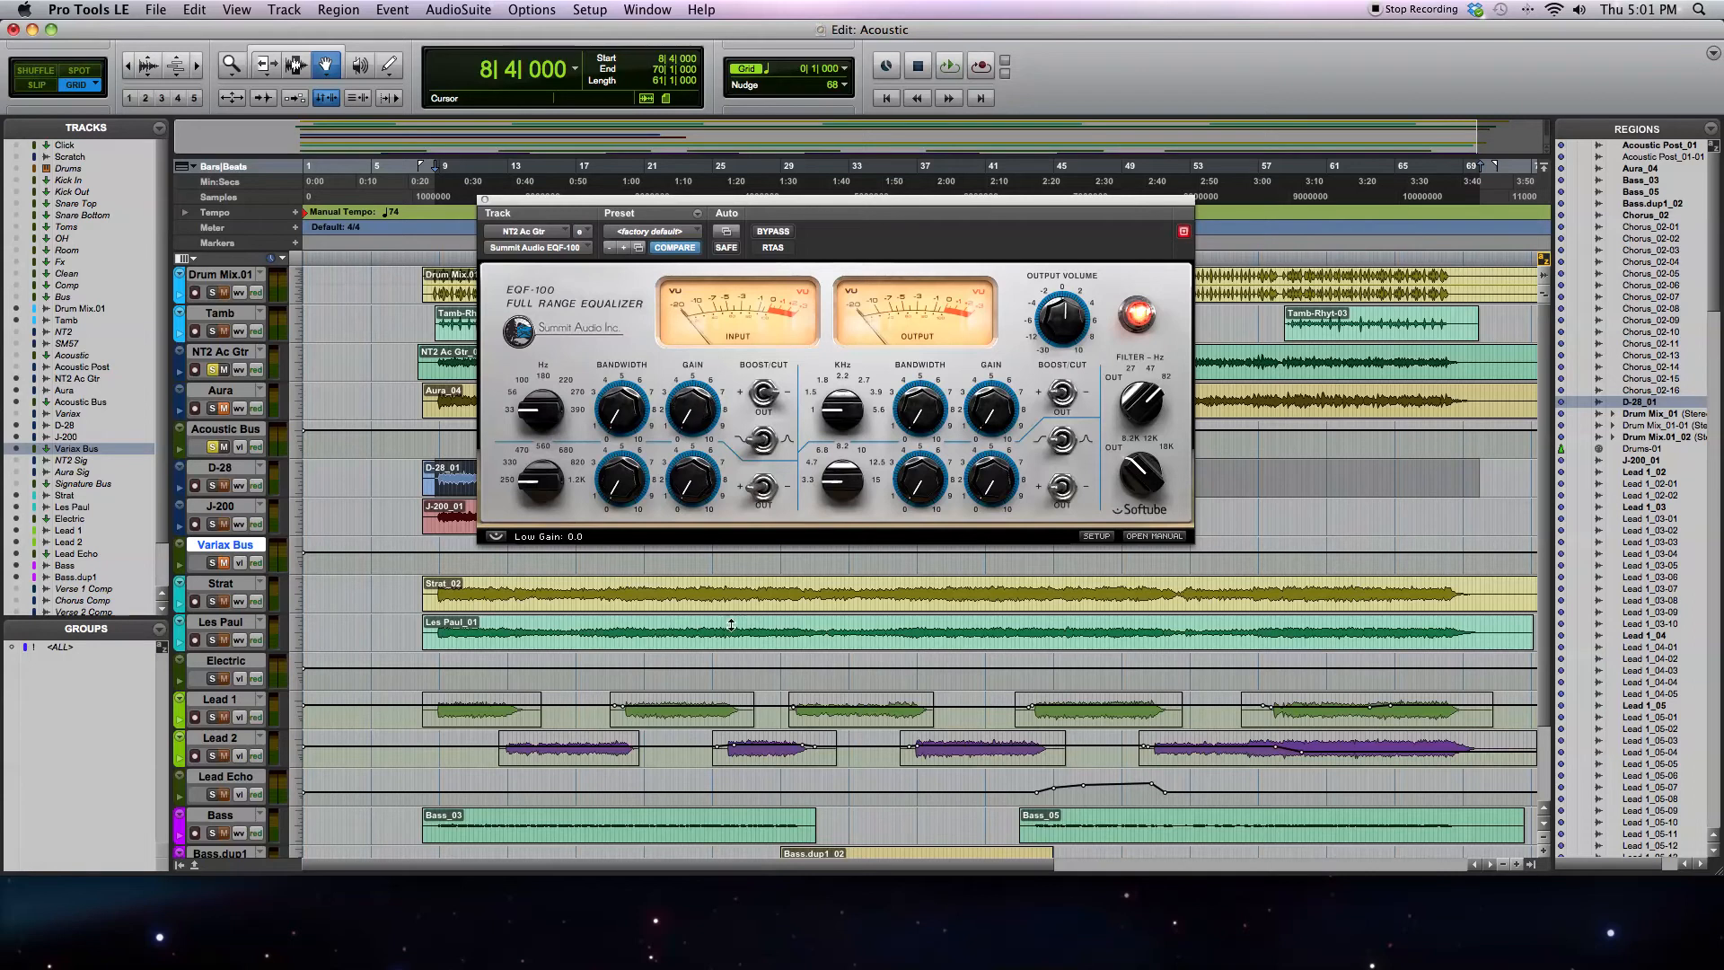
mouse_move(622, 409)
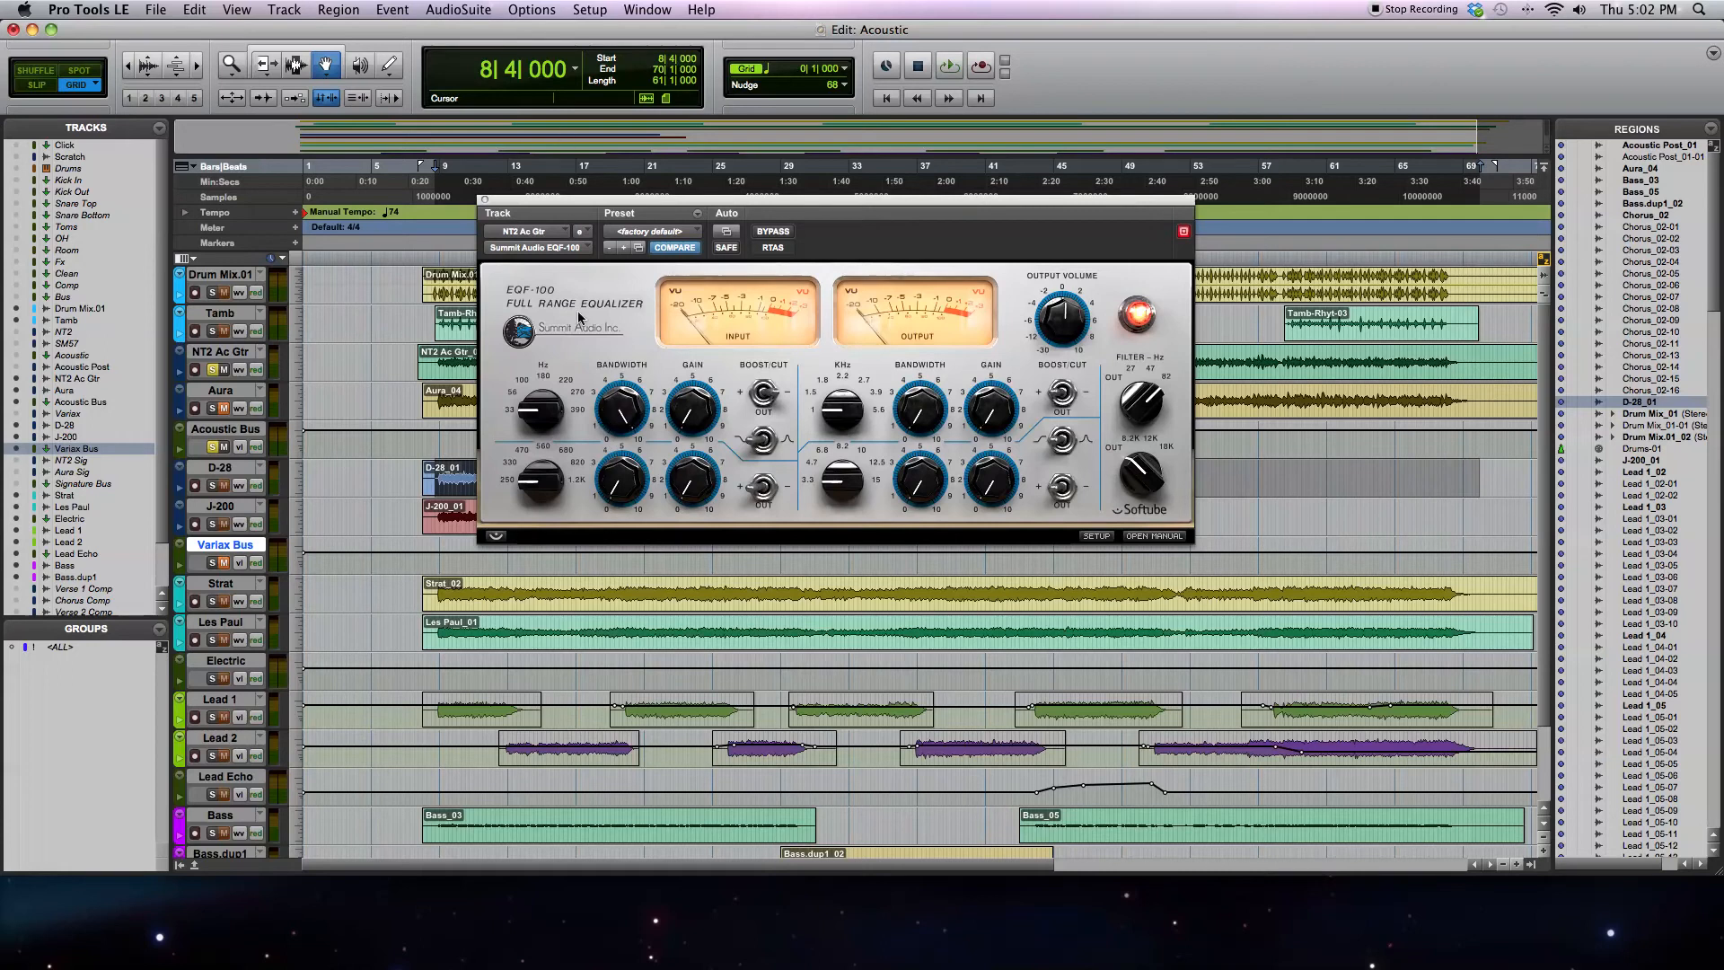
mouse_move(580, 370)
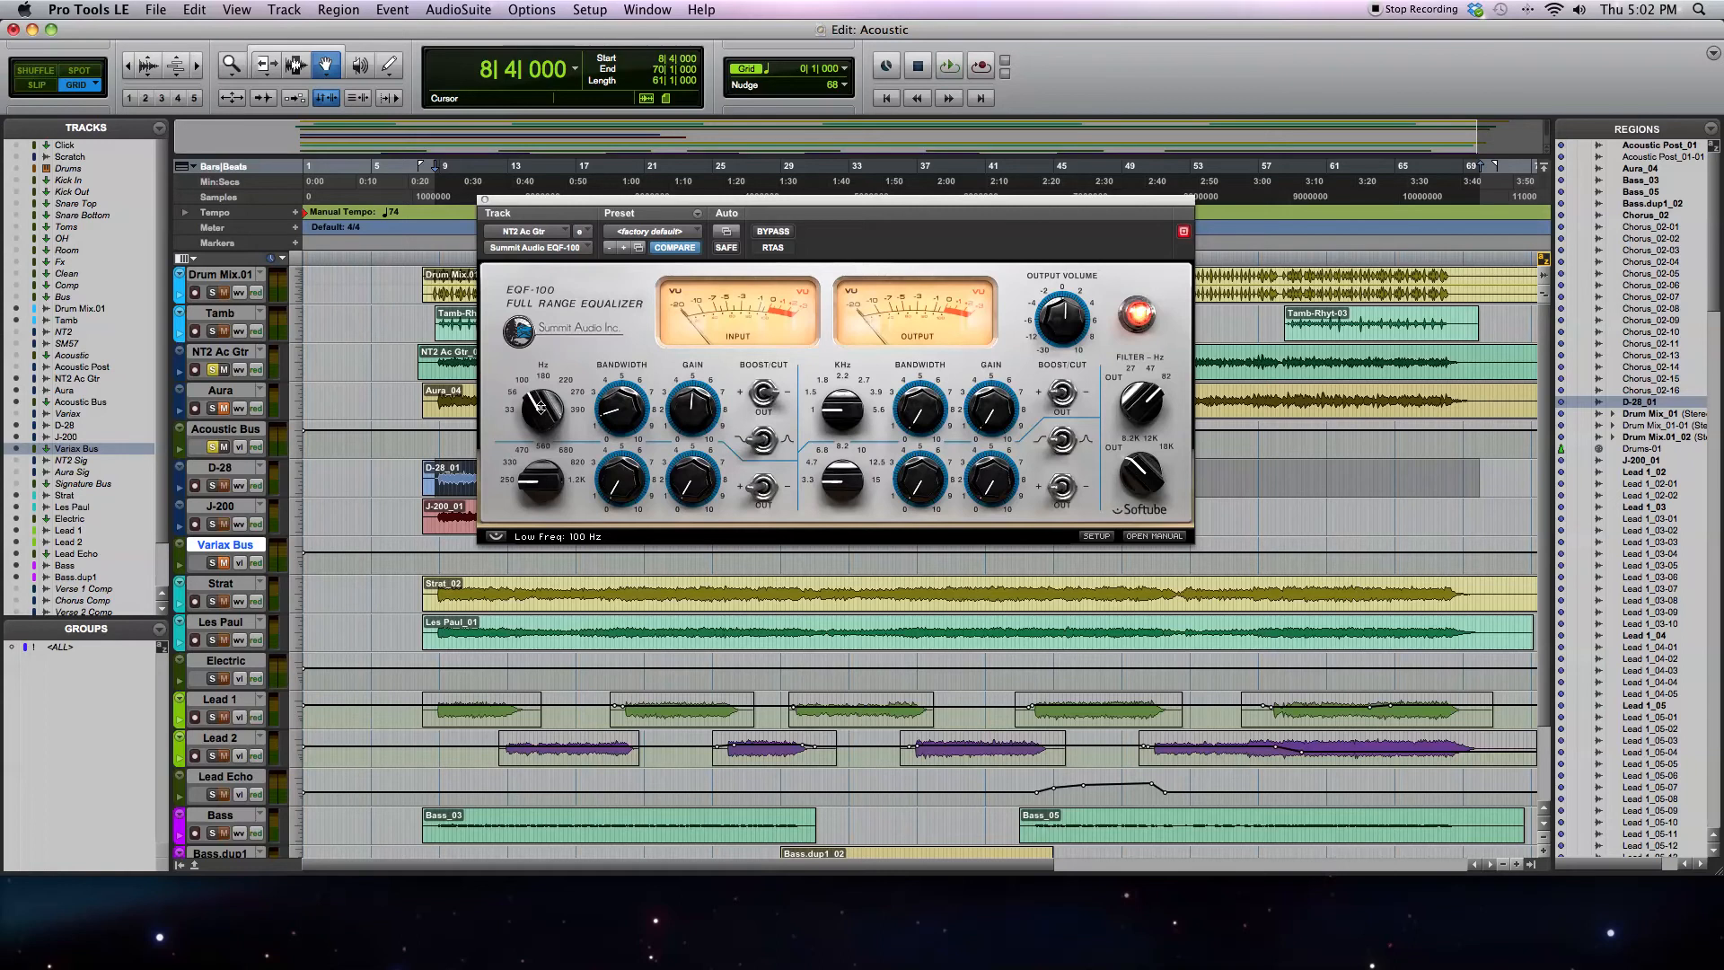
- Play the session and sweep the low band toward 100 Hz while listening
left_click(948, 66)
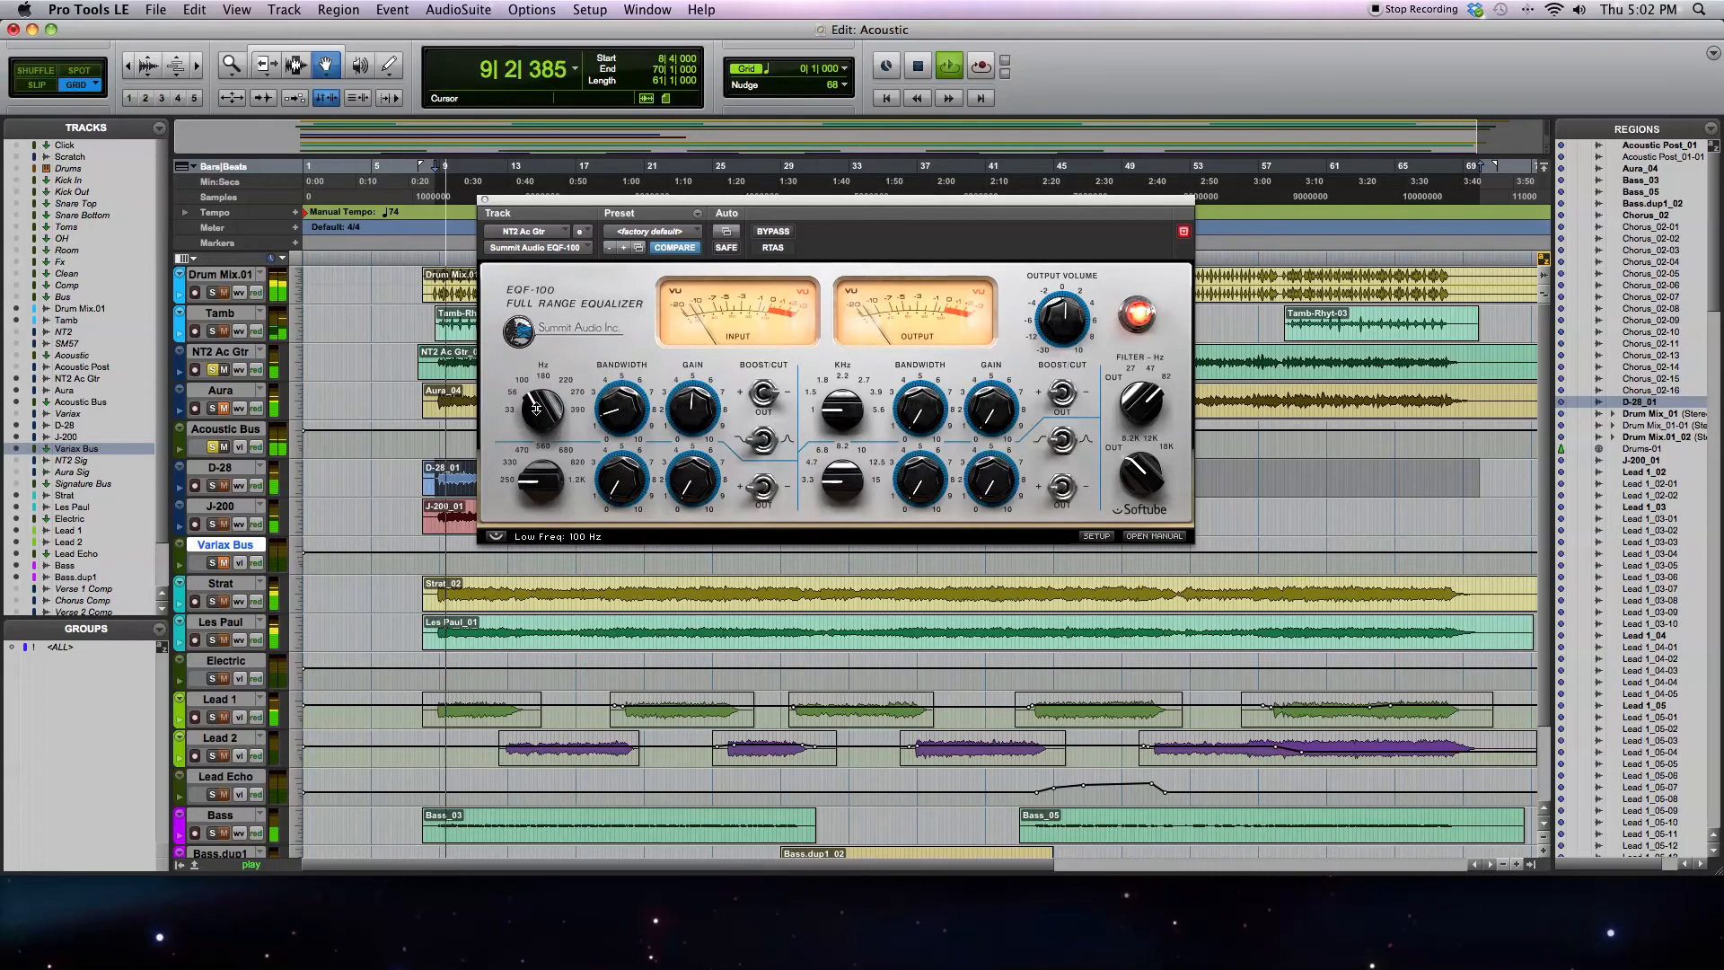
left_click_drag(535, 408, 544, 390)
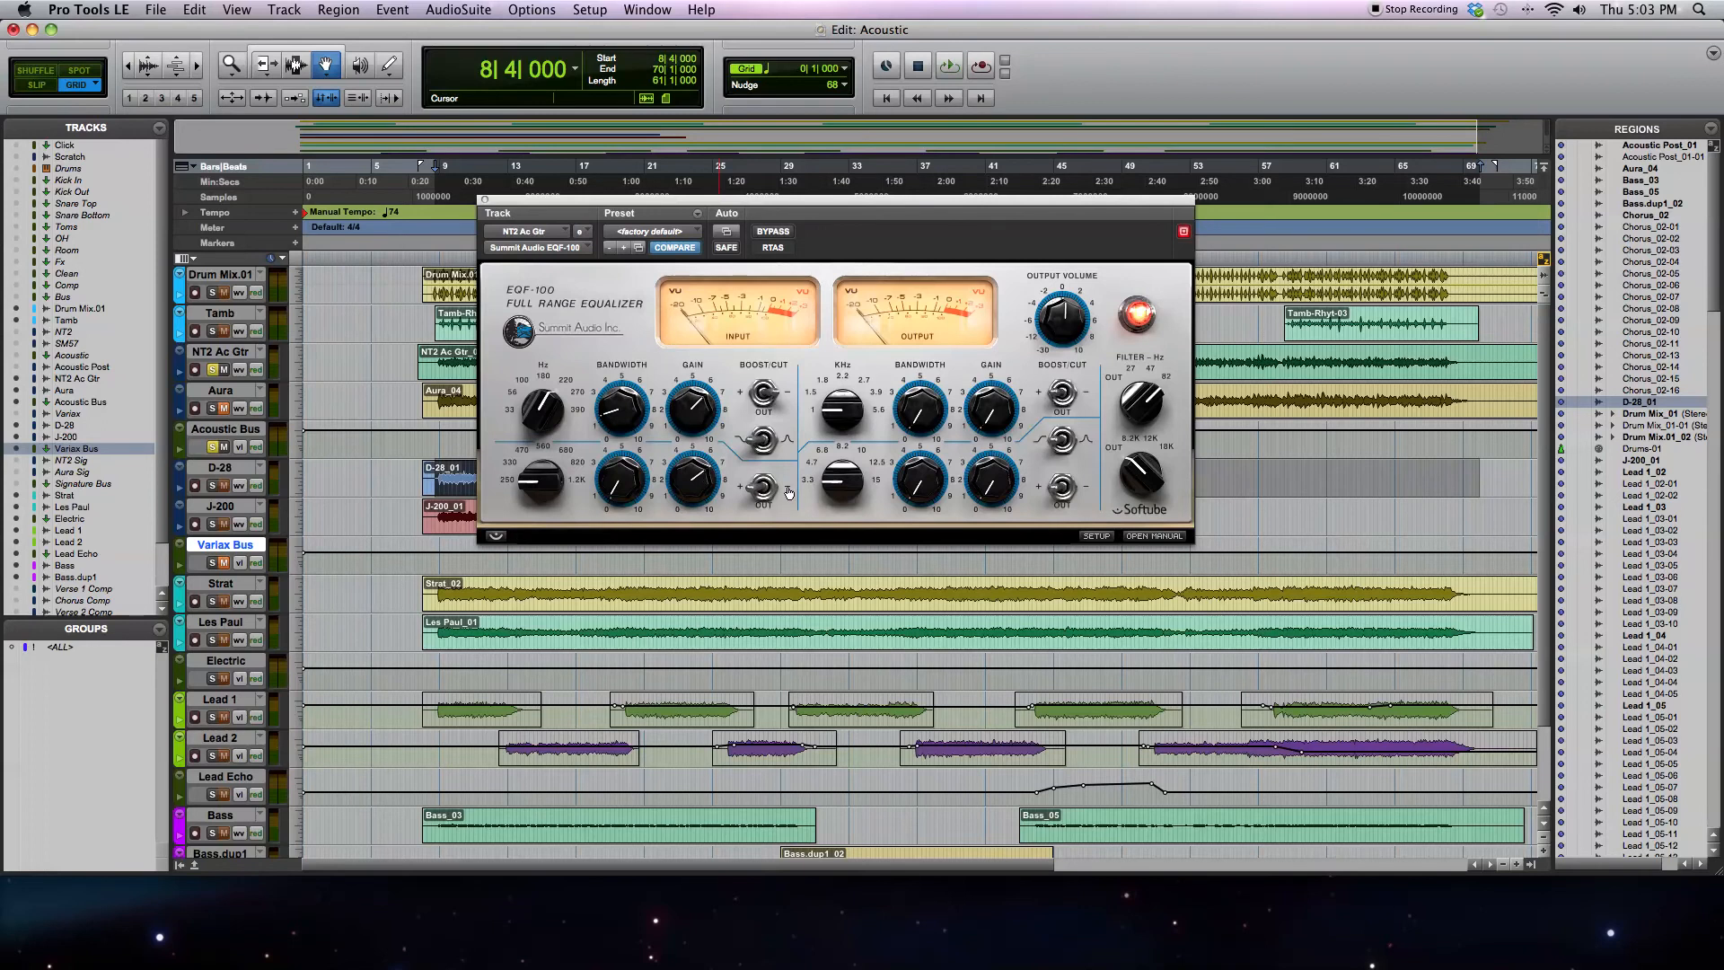
mouse_move(745, 497)
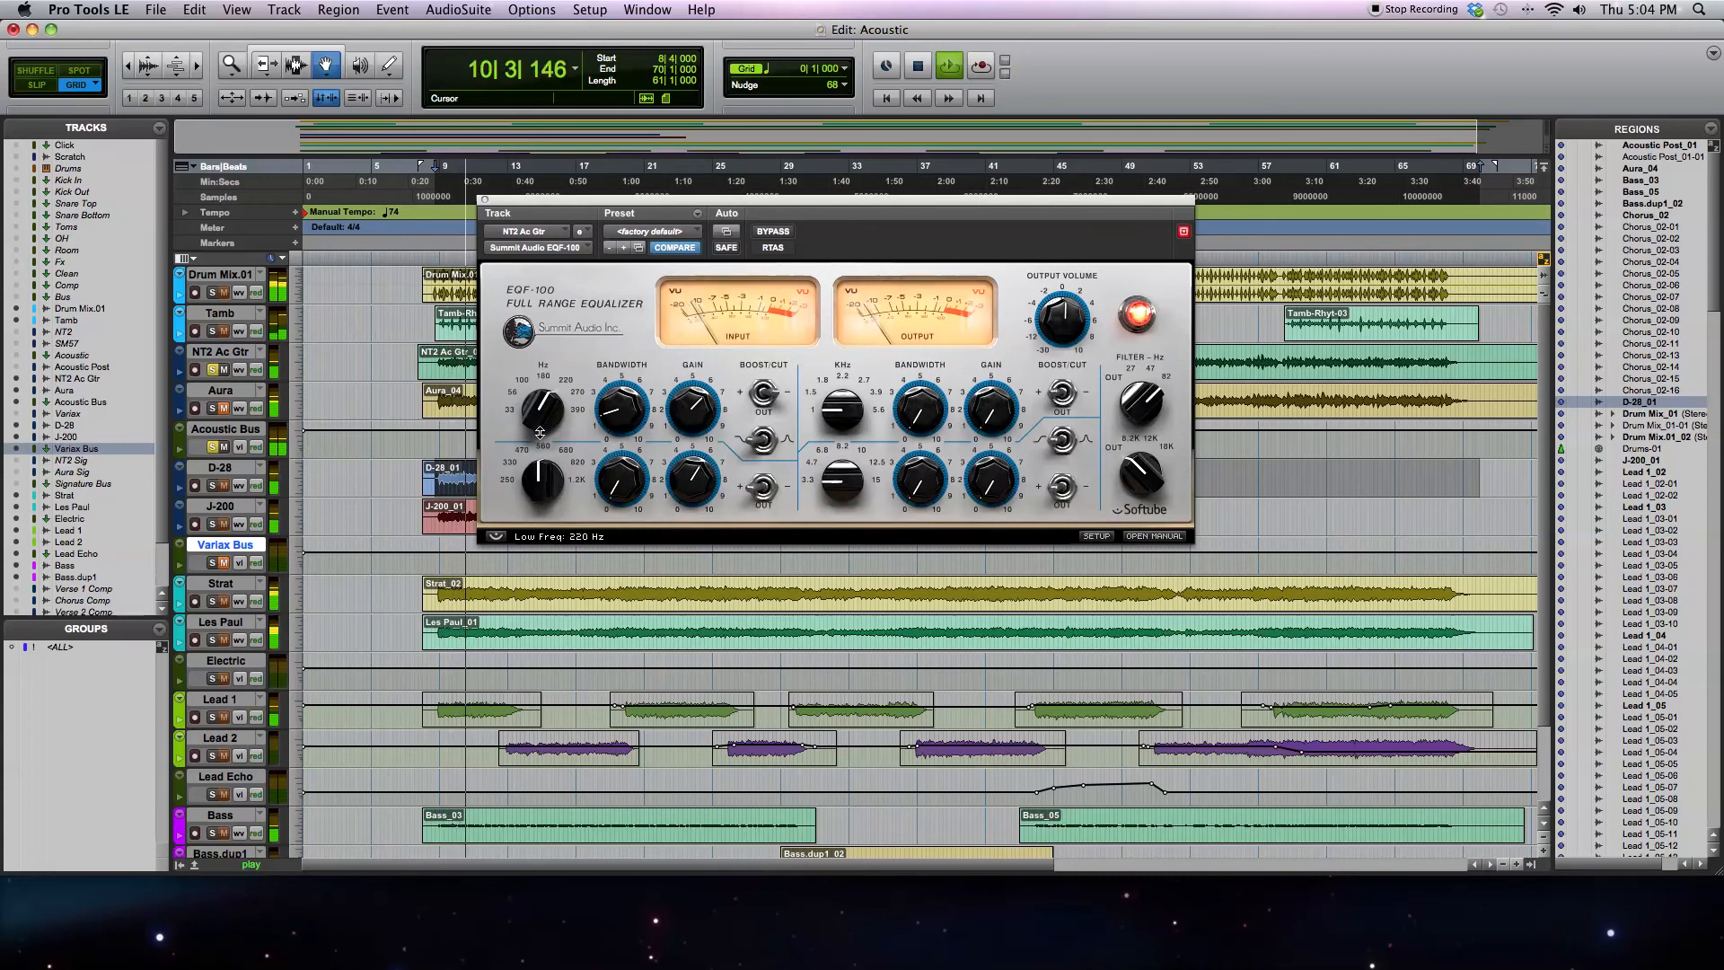
- Raise the low band frequency to 220 Hz during playback
left_click_drag(538, 413, 539, 395)
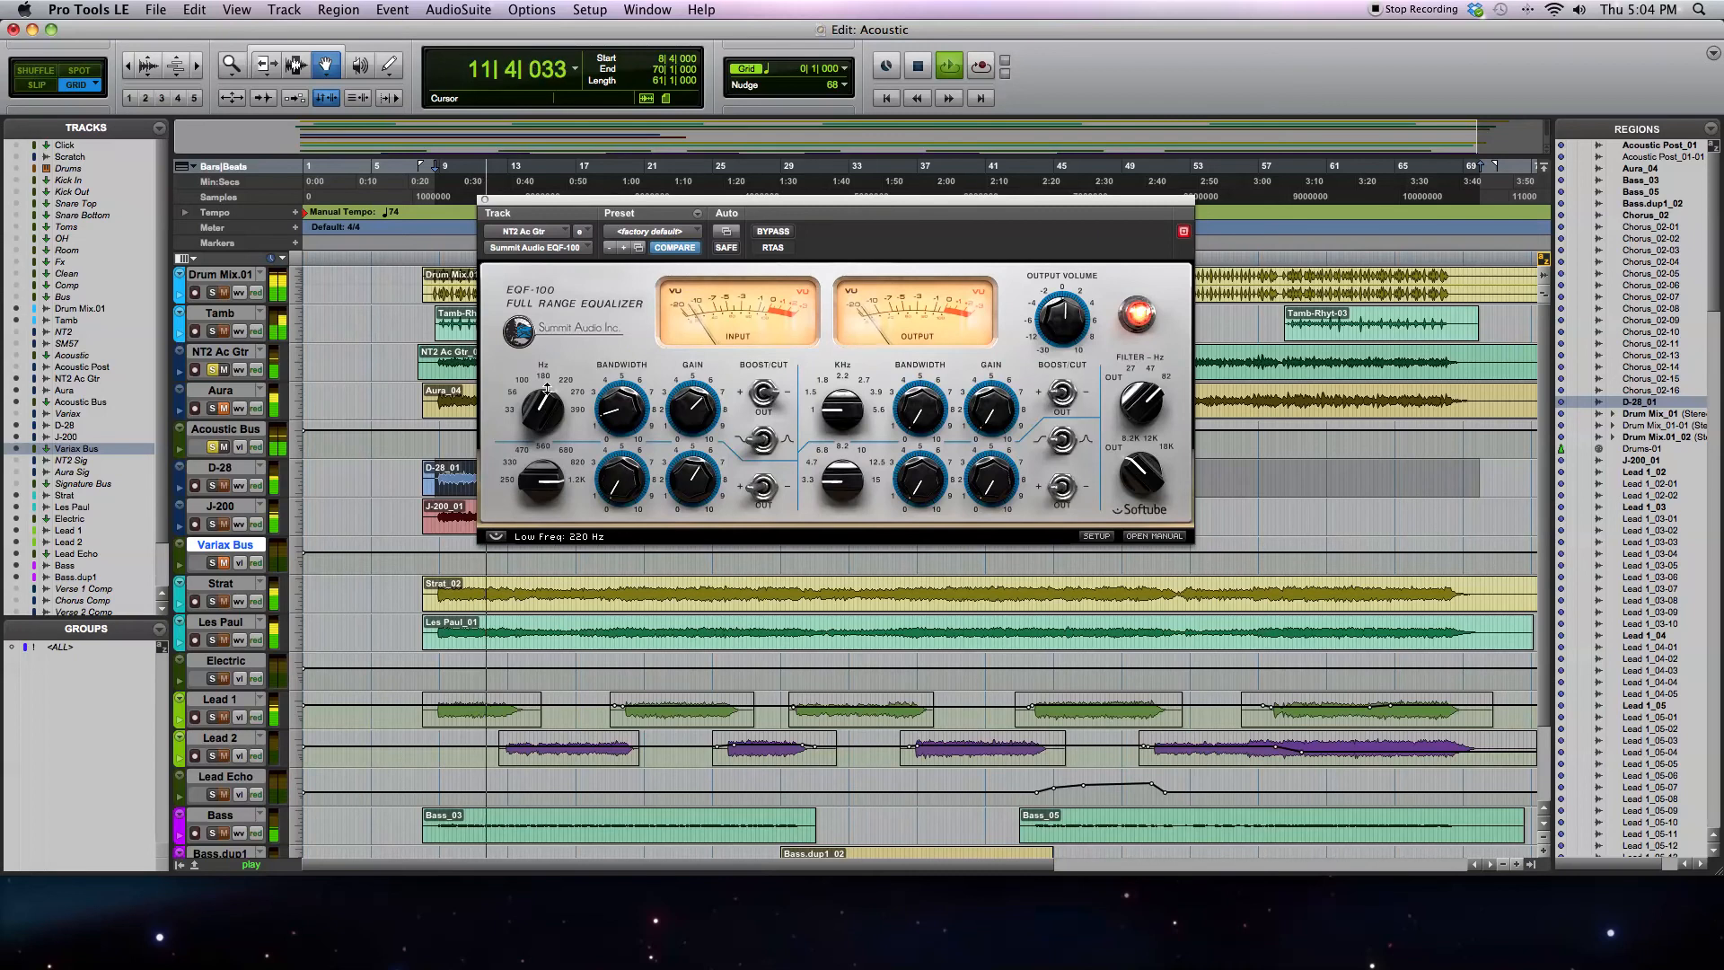
left_click_drag(539, 472, 544, 456)
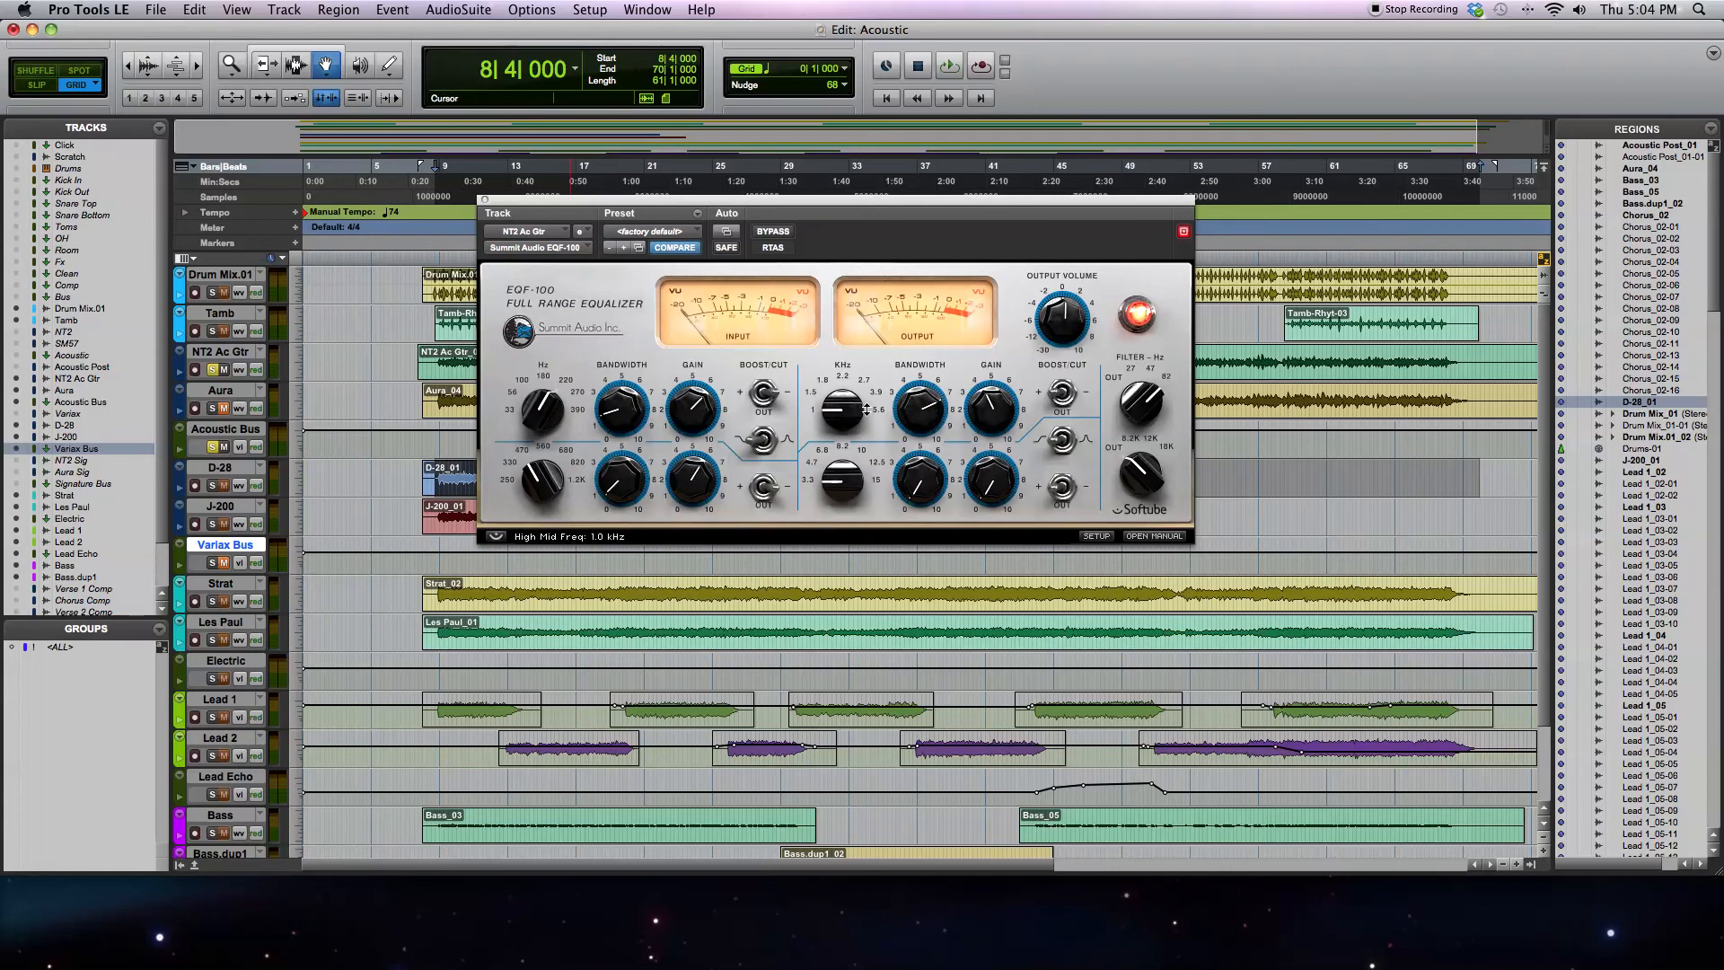
- Set the EQF-100's high-mid band to 1.0 kHz
left_click(946, 67)
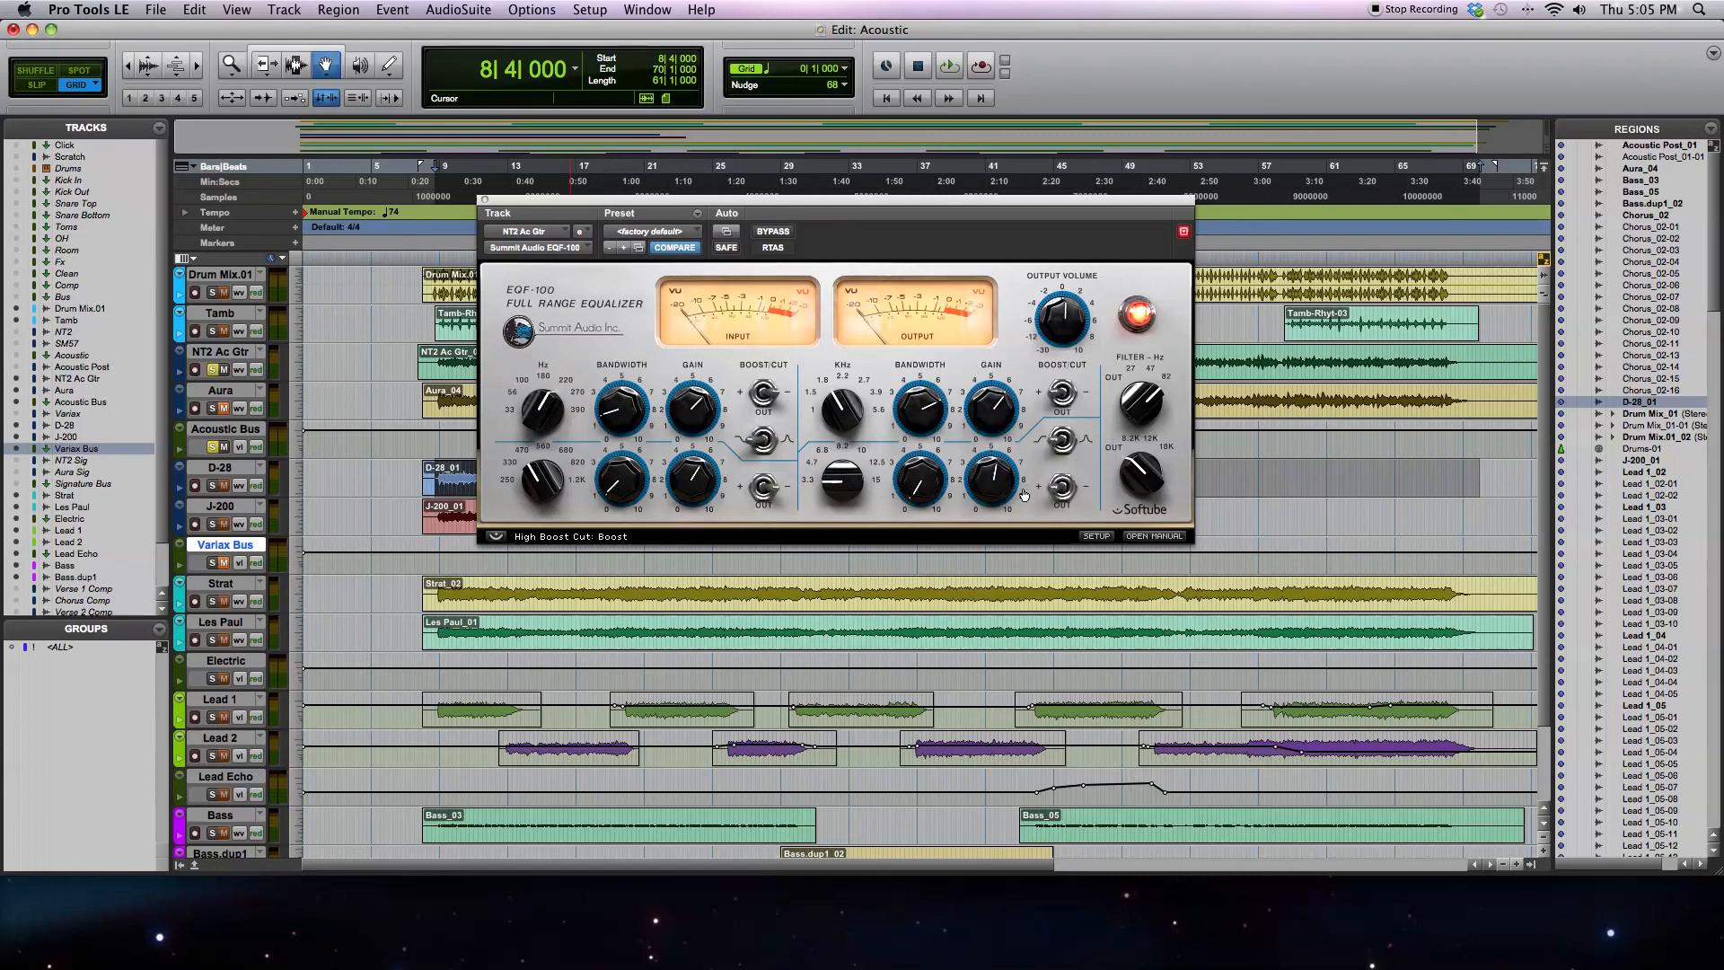
- Flip the high band Boost/Cut switch to Boost
left_click(948, 67)
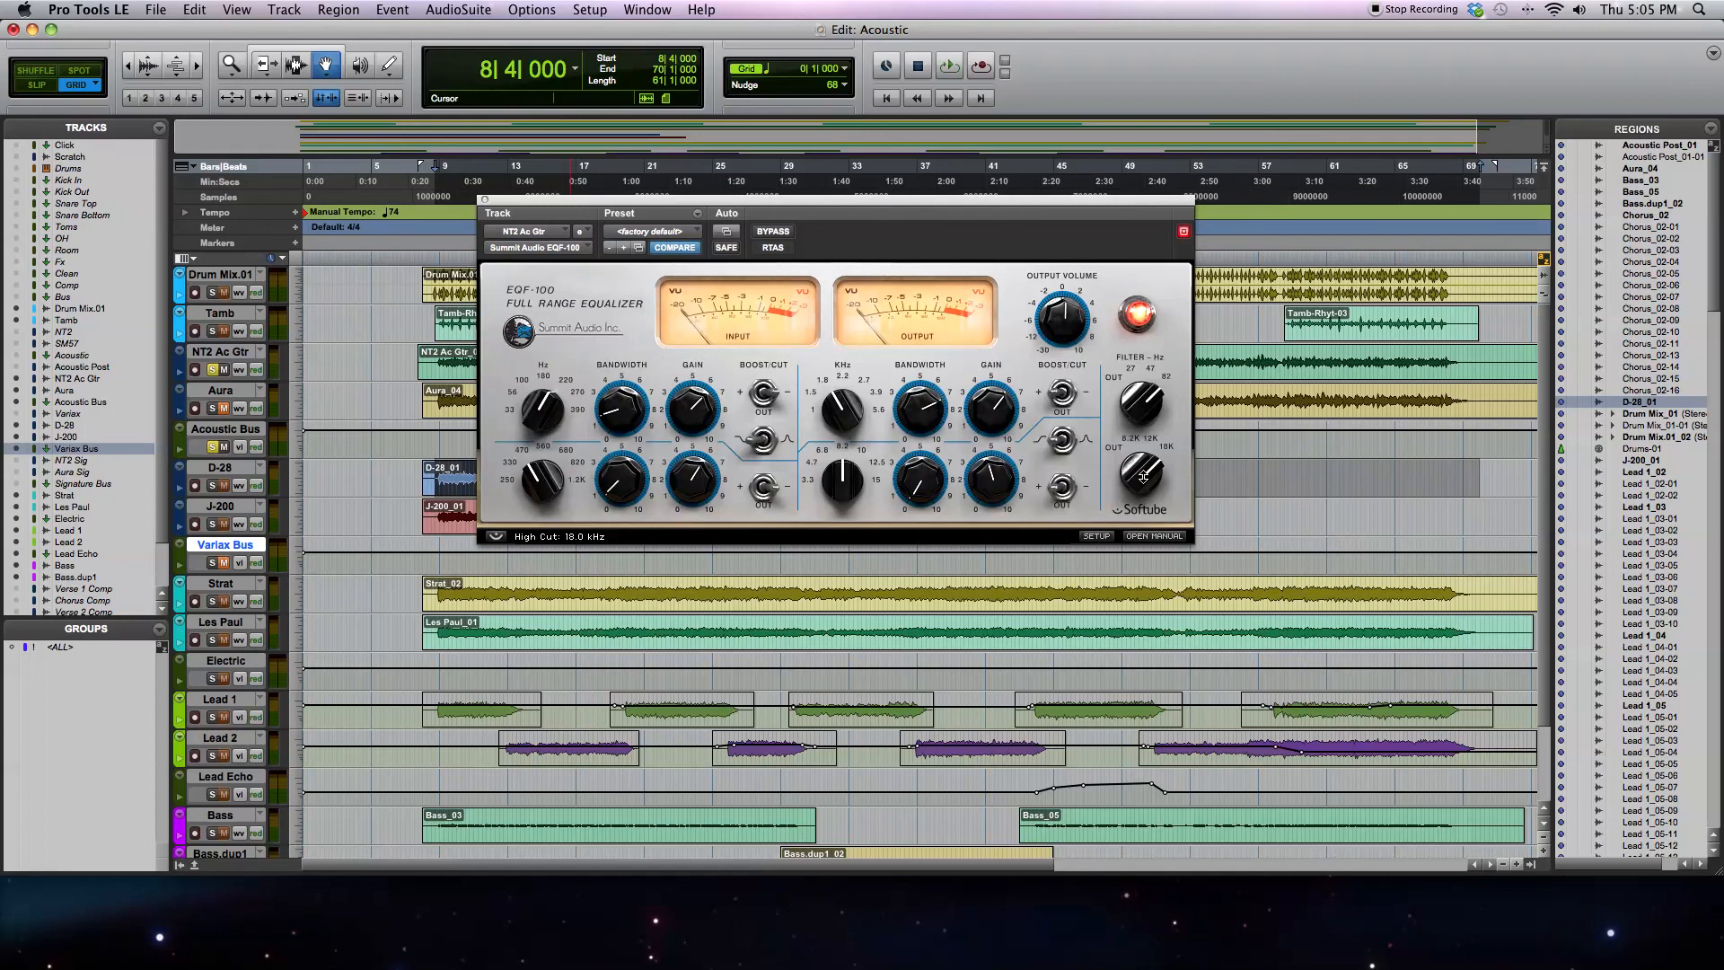
- Set the EQF-100's high cut (low-pass) filter to 18.0 kHz
left_click(947, 65)
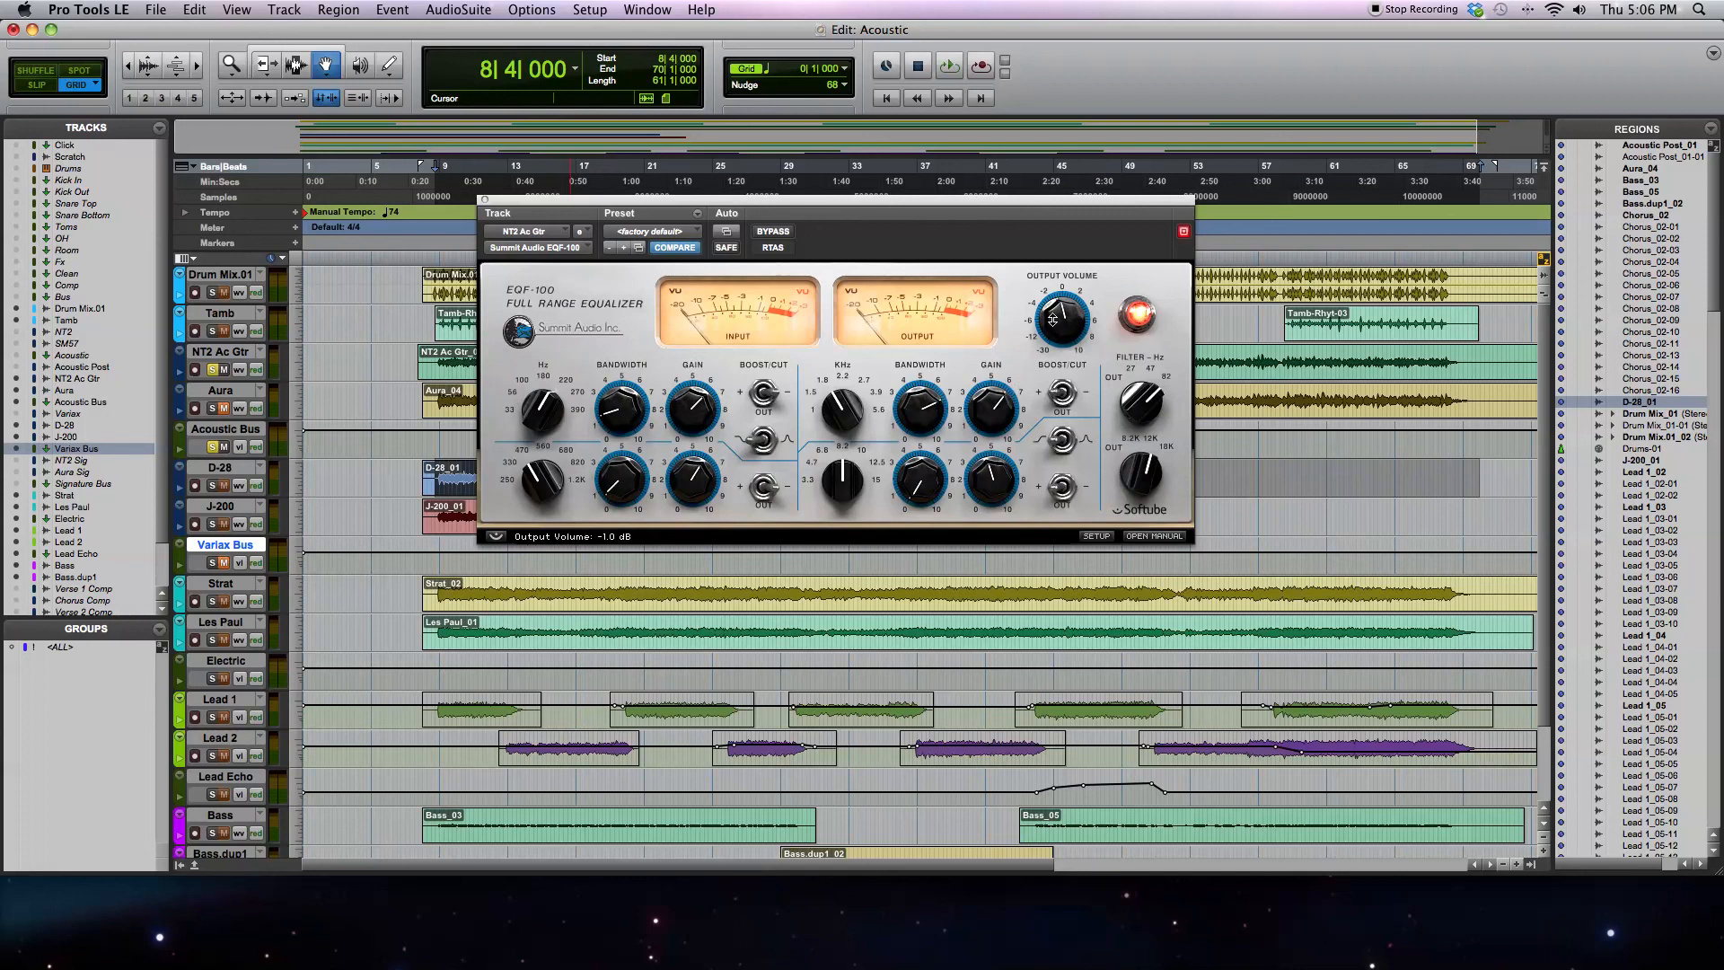
mouse_move(943, 330)
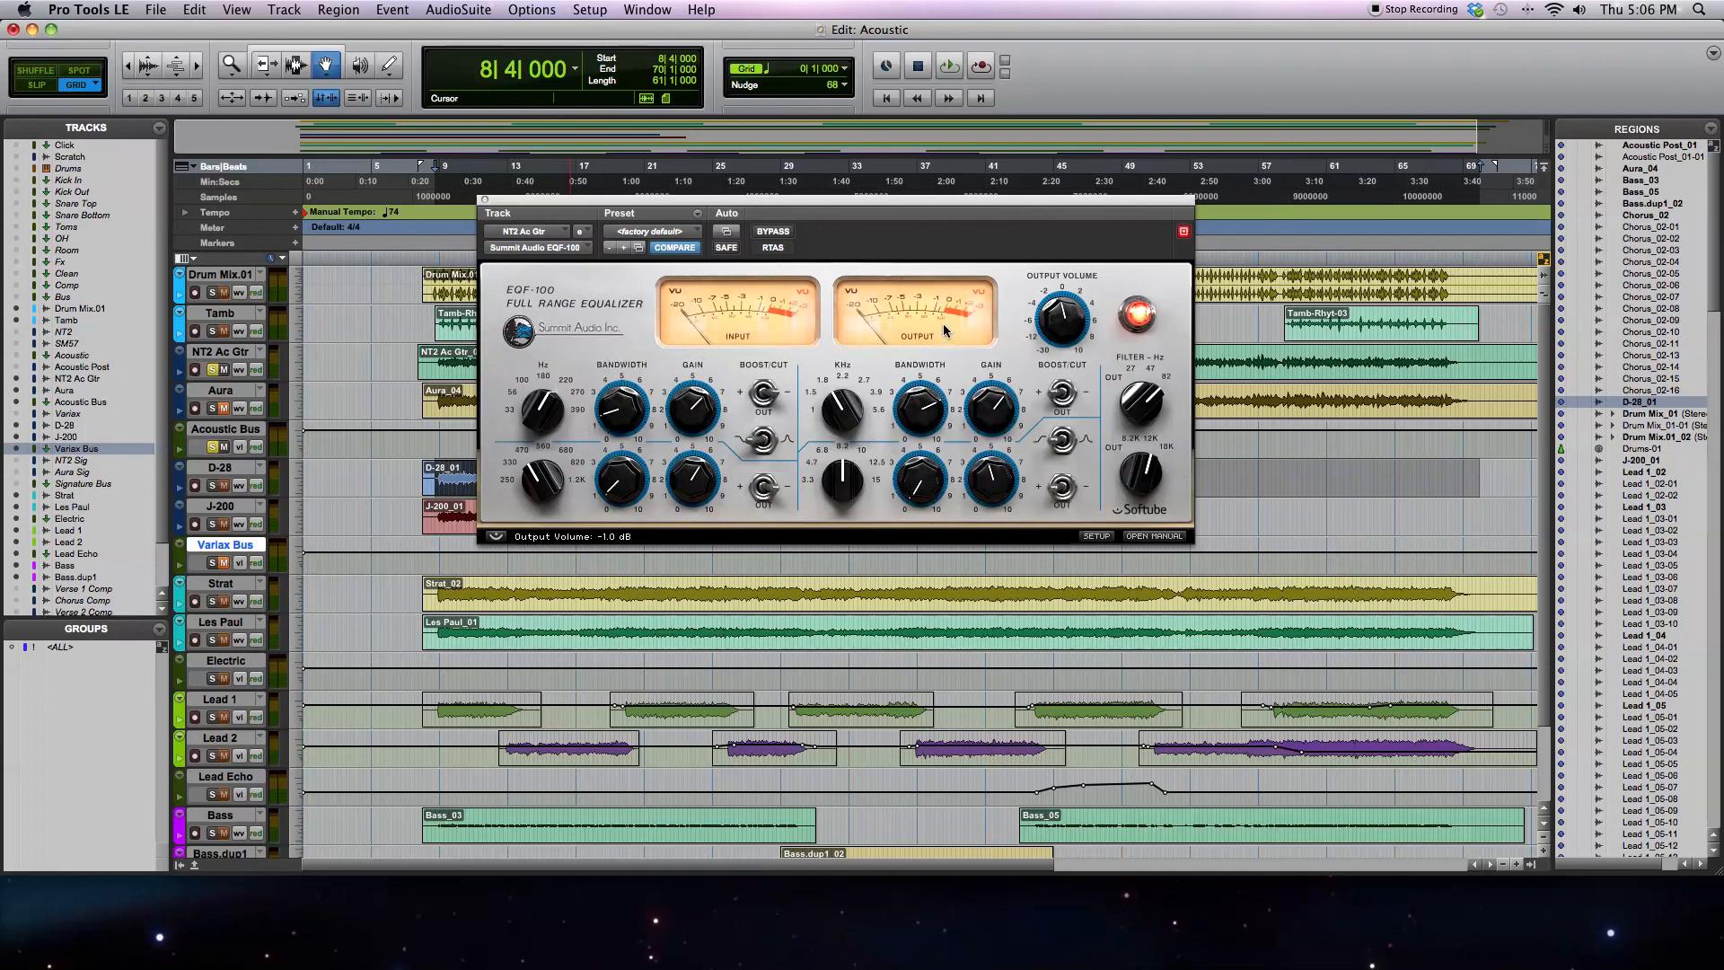